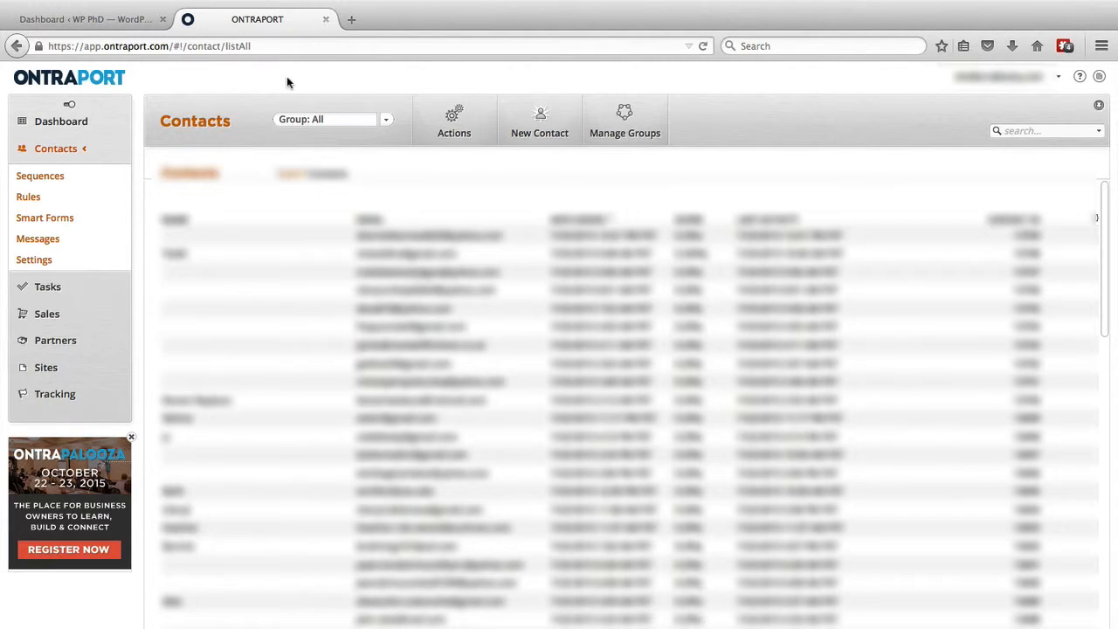
mouse_move(195, 82)
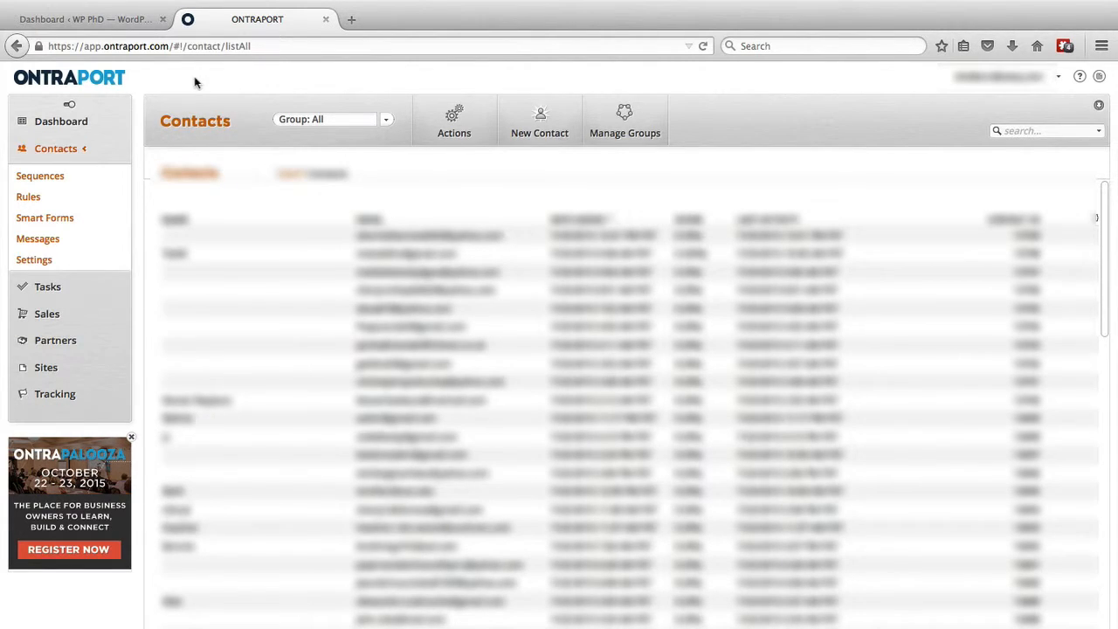
mouse_move(156, 90)
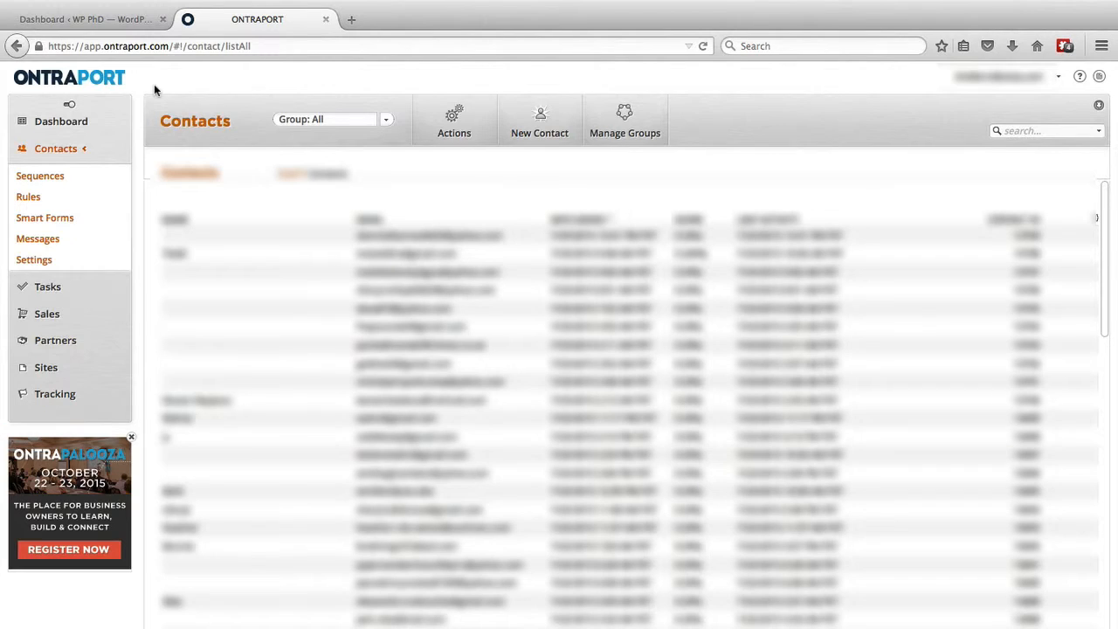
mouse_move(144, 150)
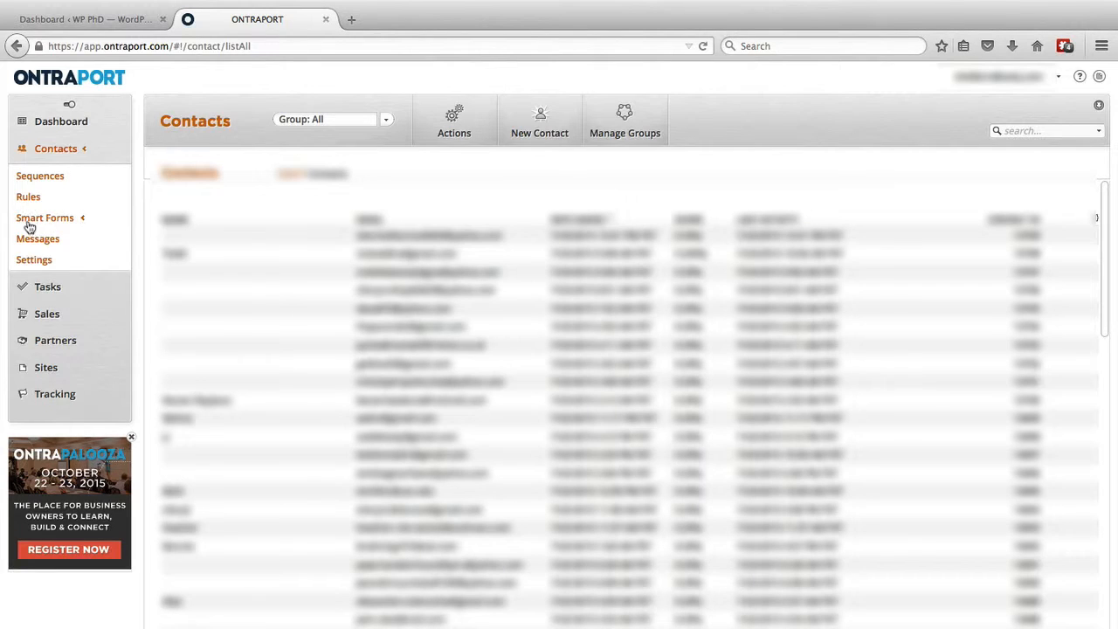
- Open the Smart Forms list from the Contacts sidebar
click(44, 218)
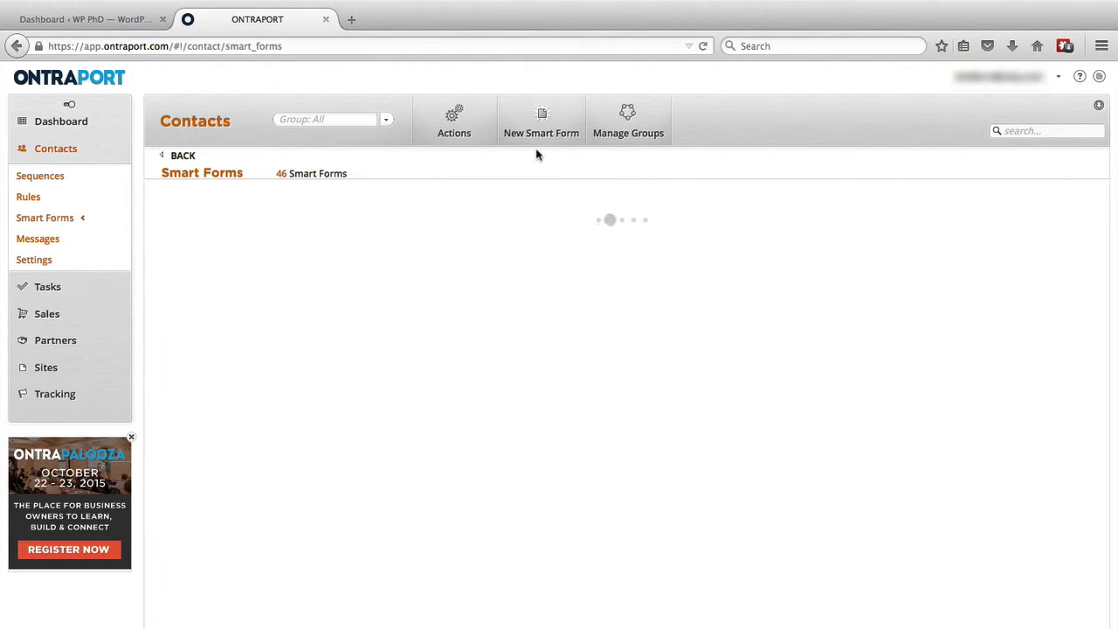
mouse_move(541, 118)
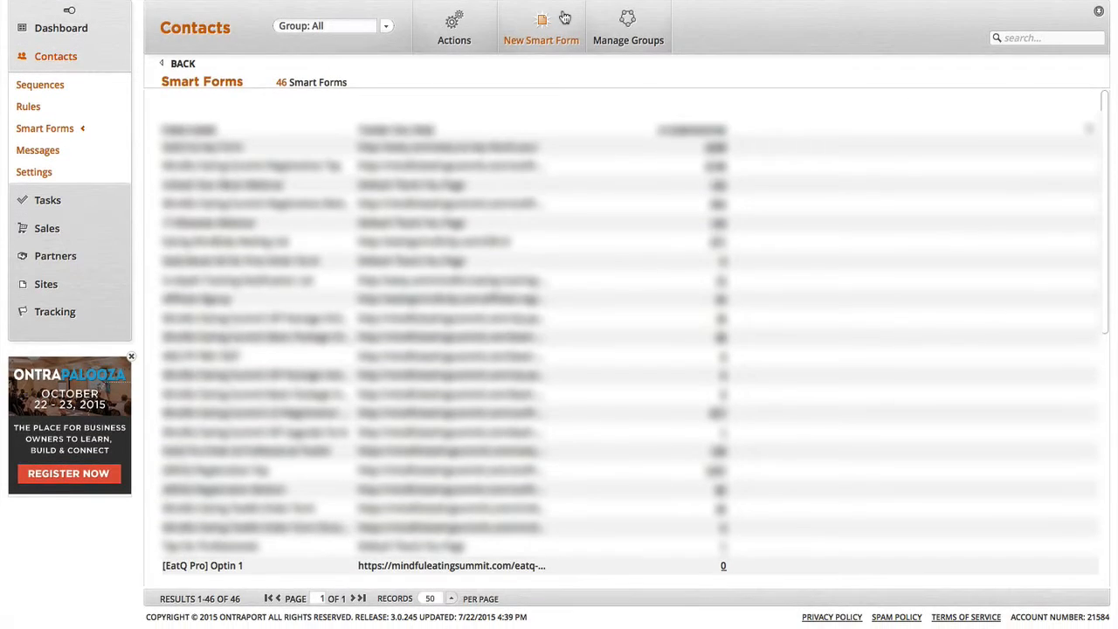
- Create a smart form titled 'Newsletter Optin' and delete its Last Name field
click(541, 26)
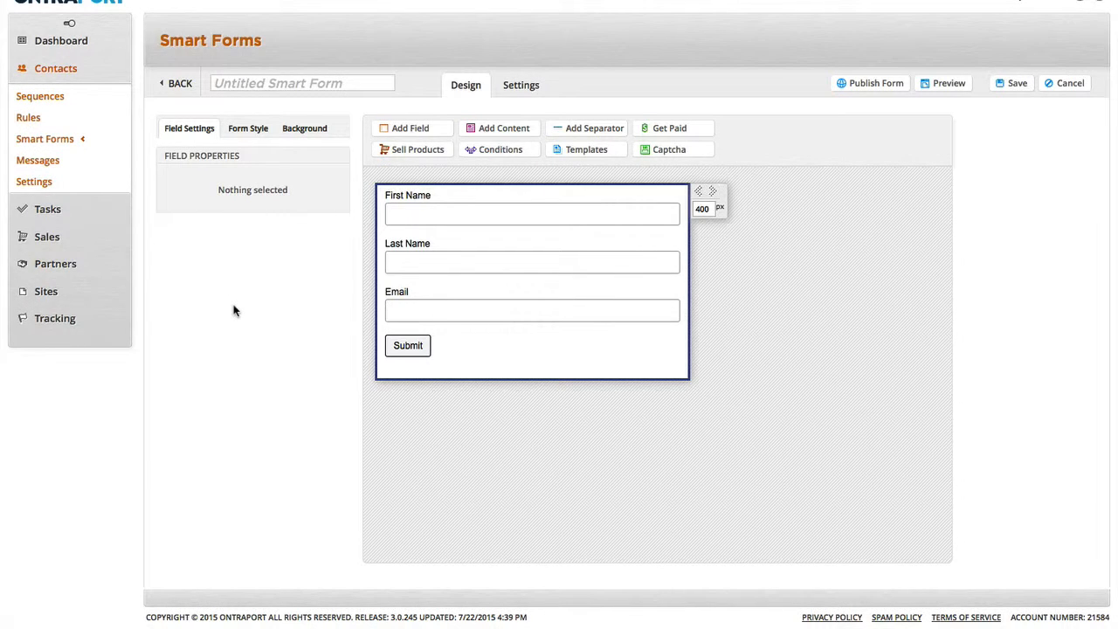
click(301, 84)
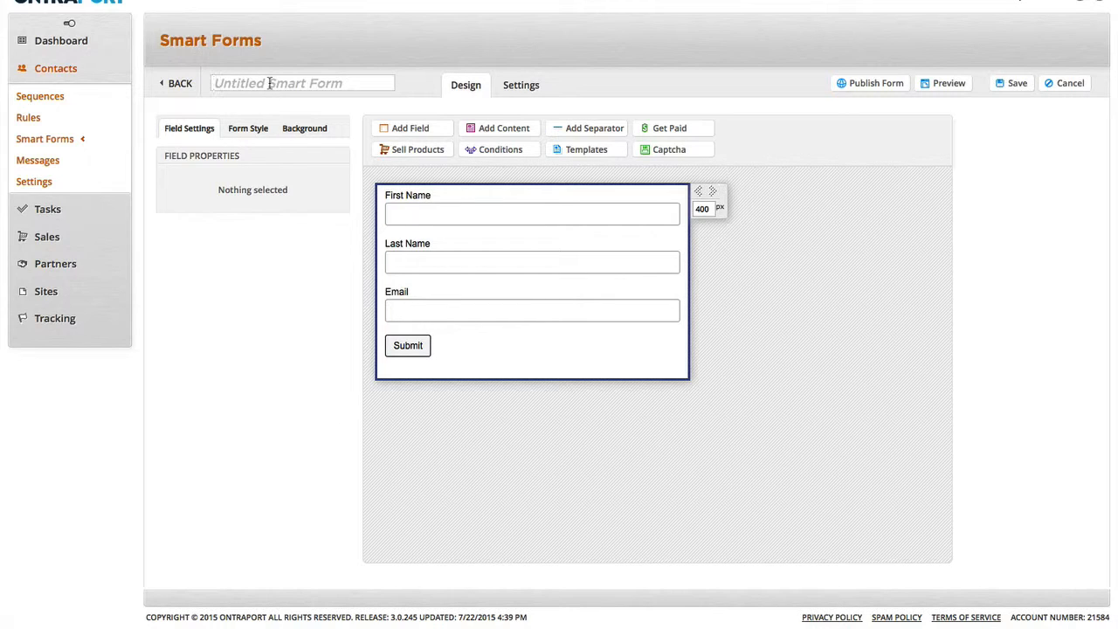
text(Newsletter Optin)
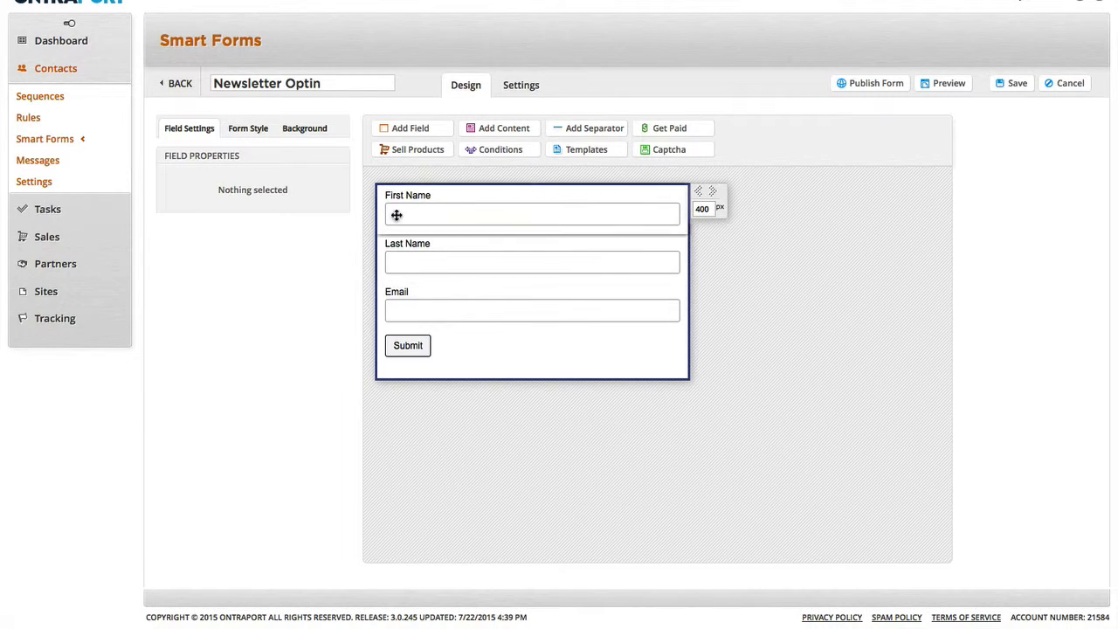
mouse_move(425, 215)
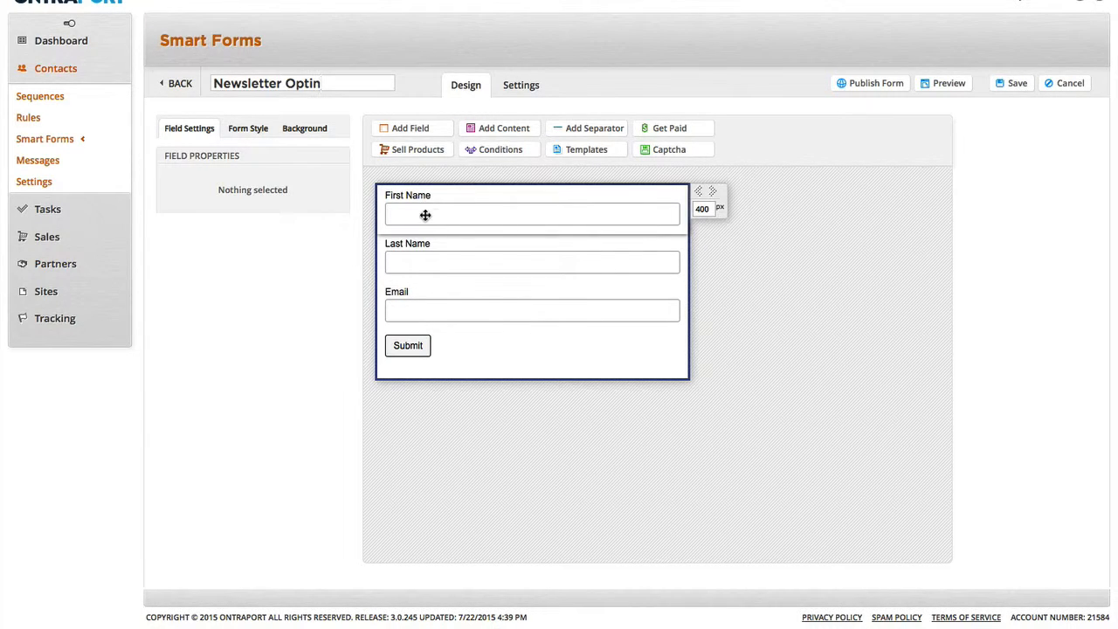
click(531, 262)
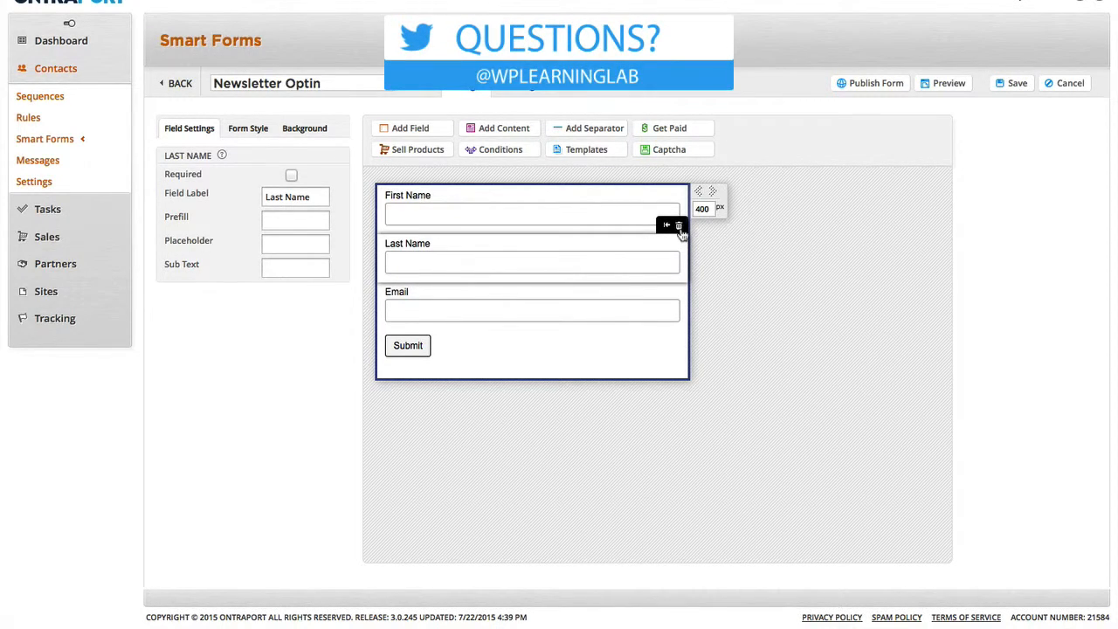
click(680, 225)
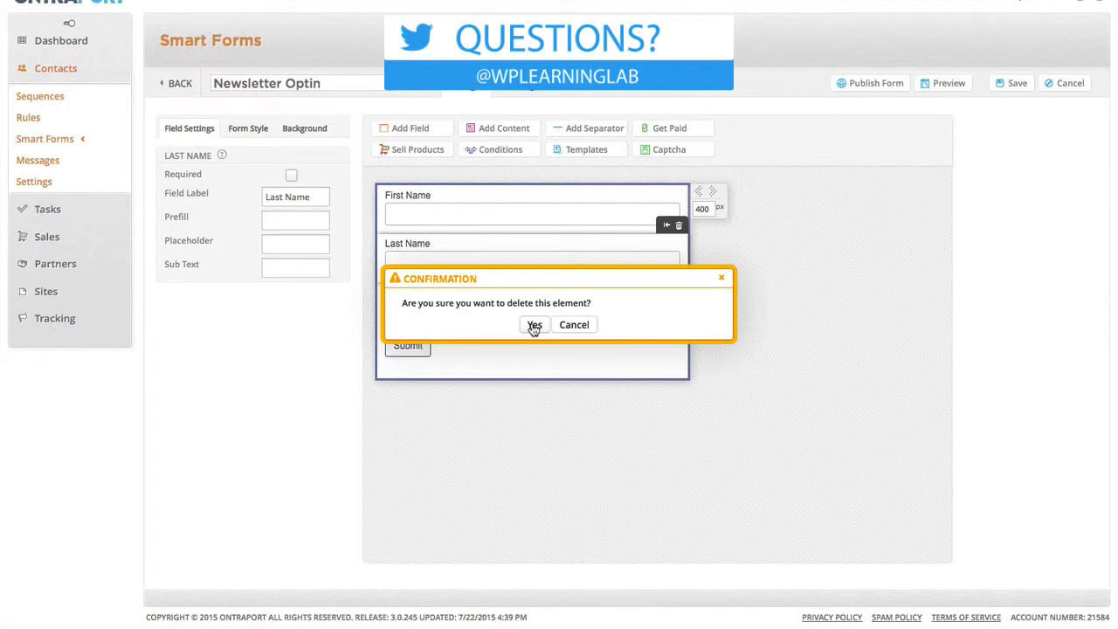
click(533, 324)
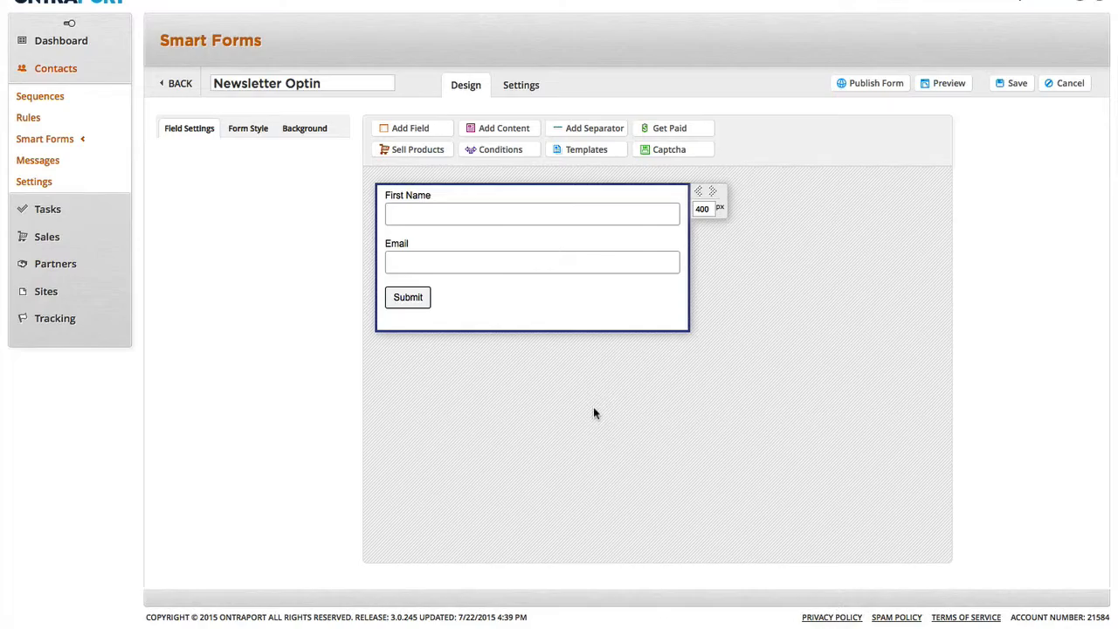
- Switch the Newsletter Optin form editor to its Settings tab
click(521, 84)
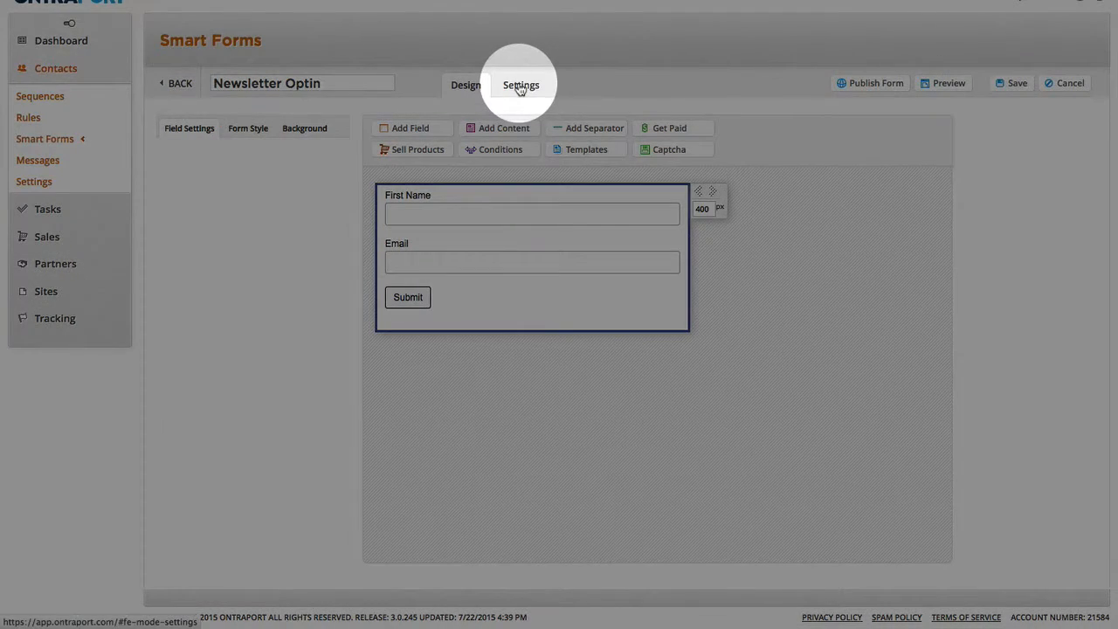
click(521, 85)
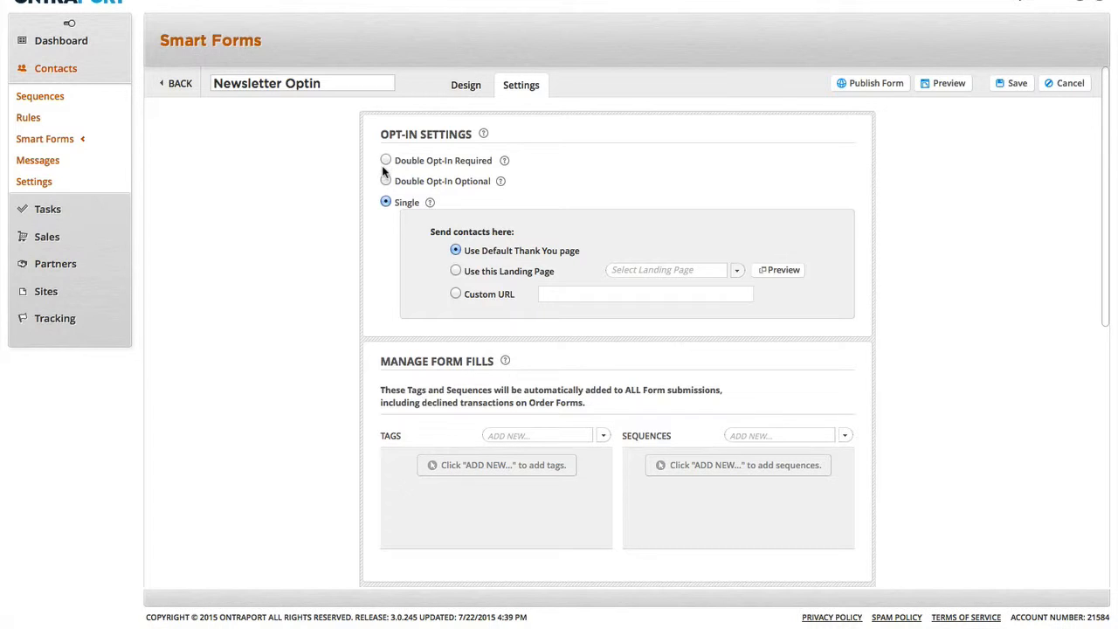
- Select Double Opt-In Required with the 'Please confirm your subscription.' confirmation email
click(386, 160)
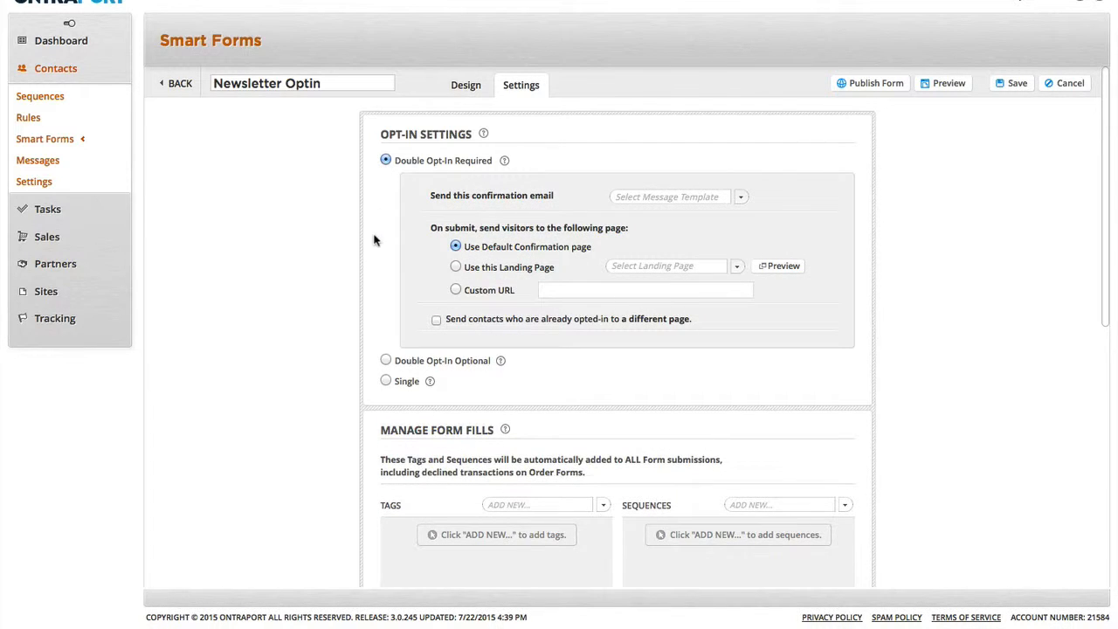
scroll(down, 3)
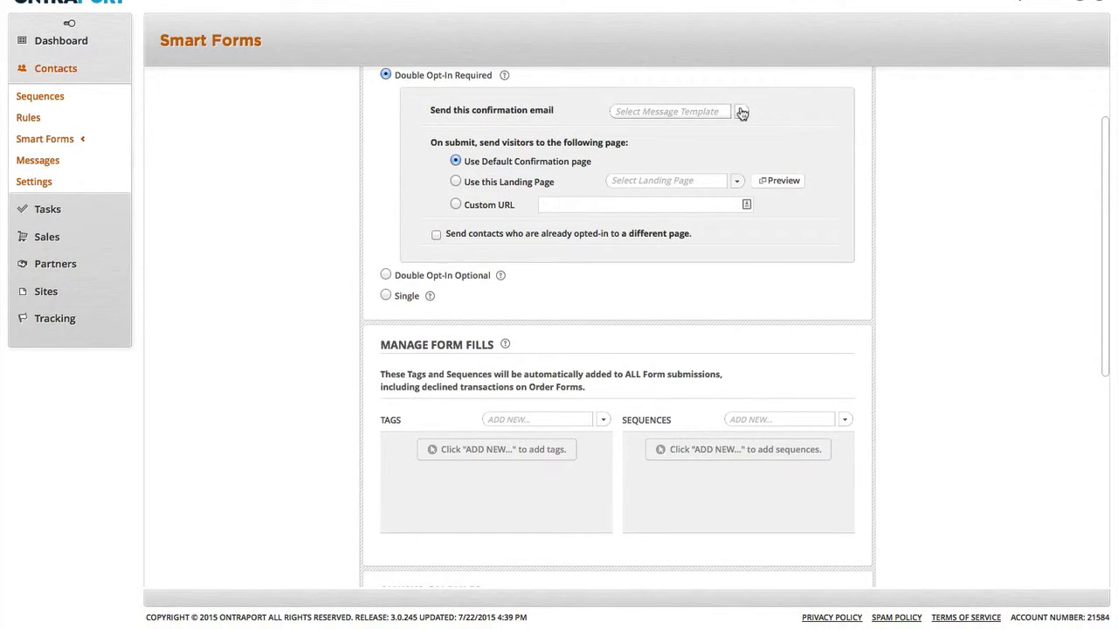
click(741, 111)
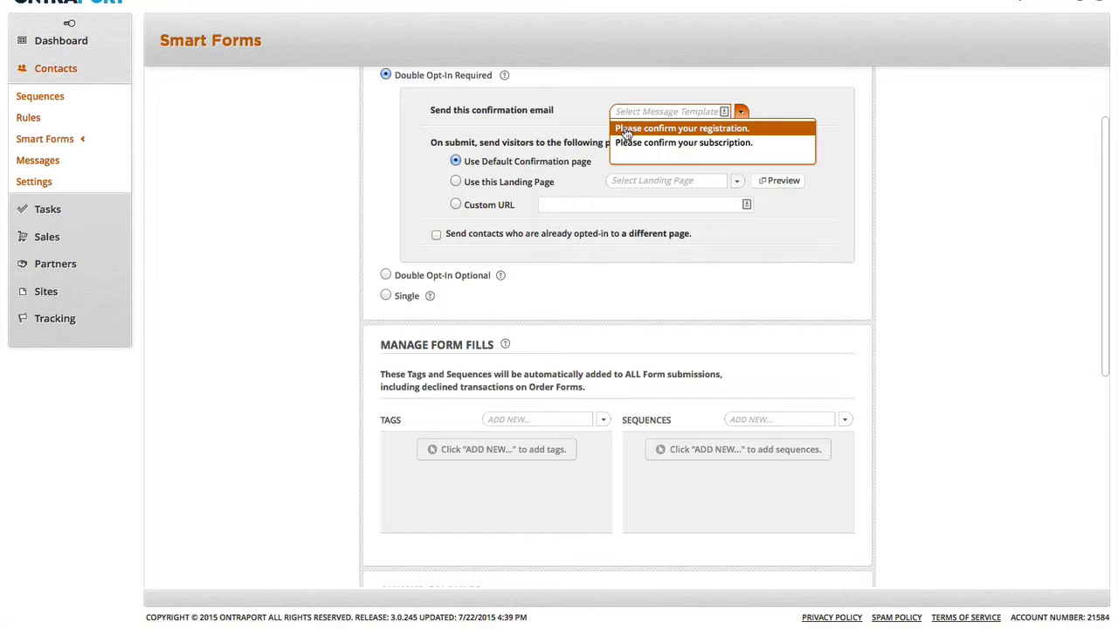
mouse_move(699, 136)
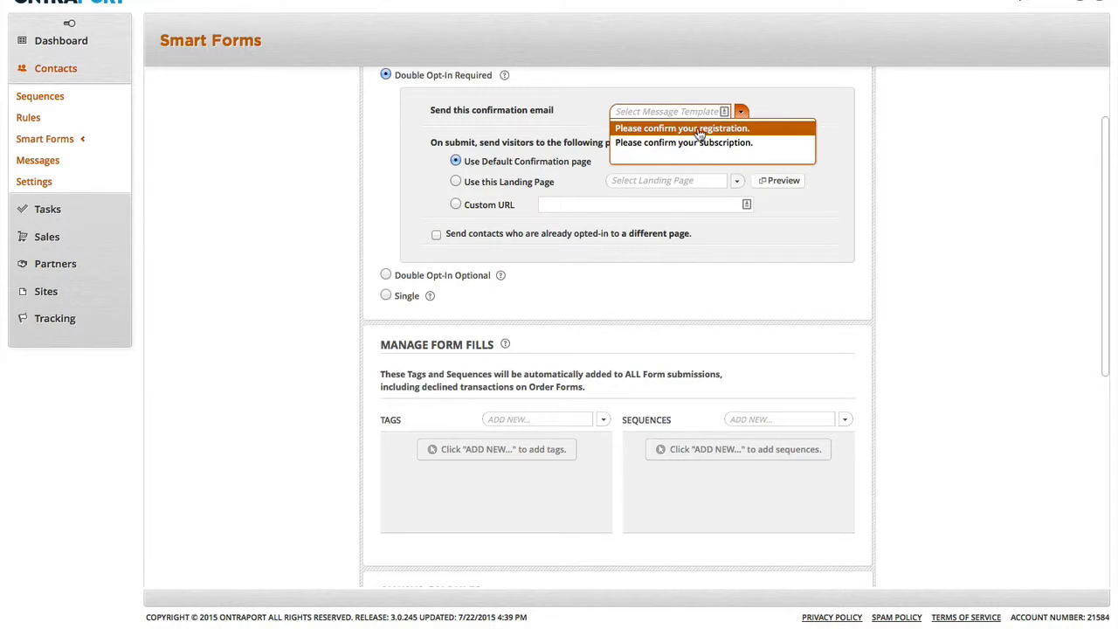
click(683, 143)
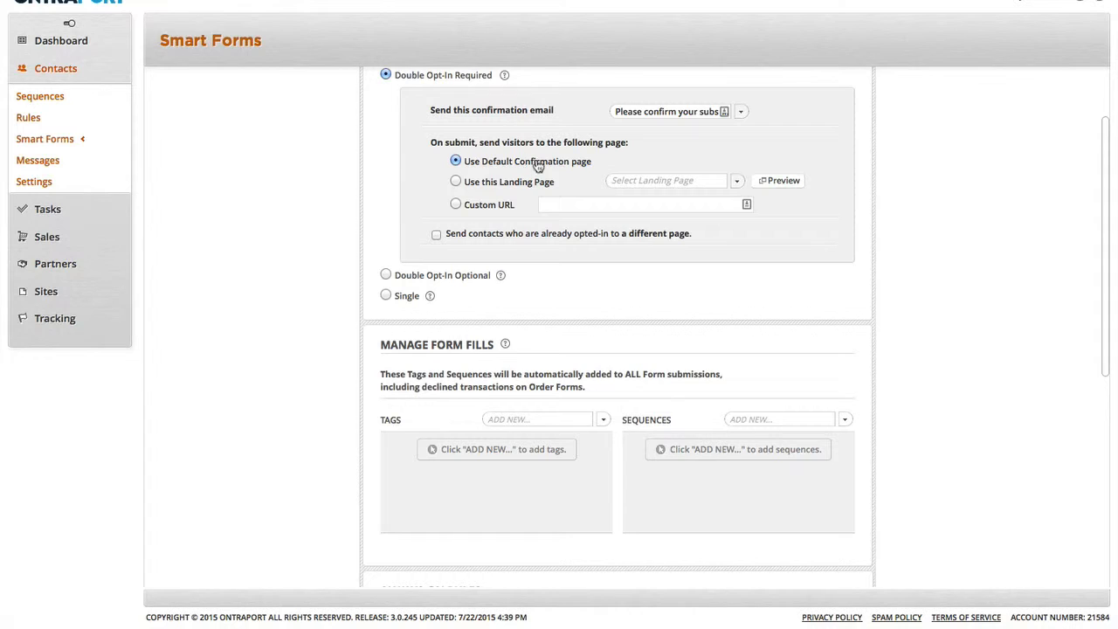
mouse_move(498, 190)
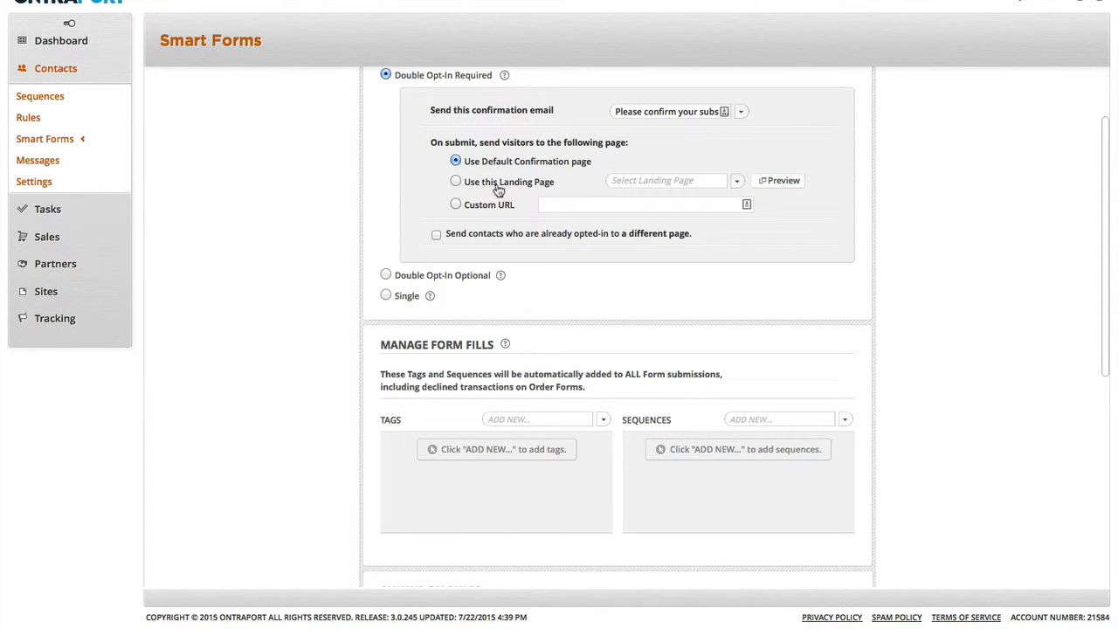
mouse_move(472, 210)
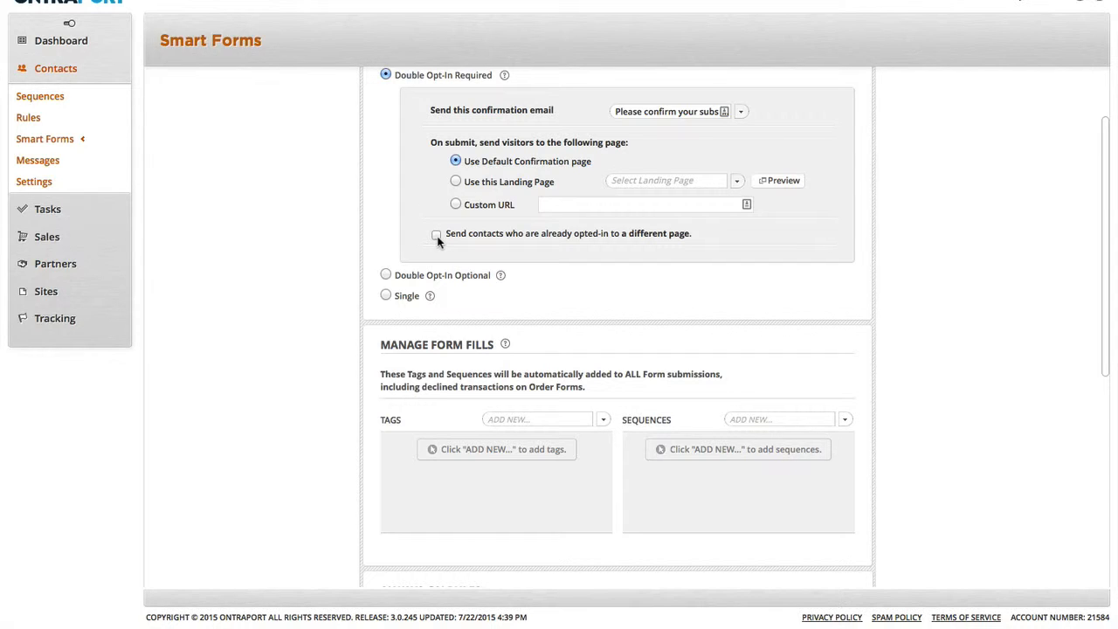
- Send already opted-in contacts to a different page, keeping the Default Thank You page
click(437, 234)
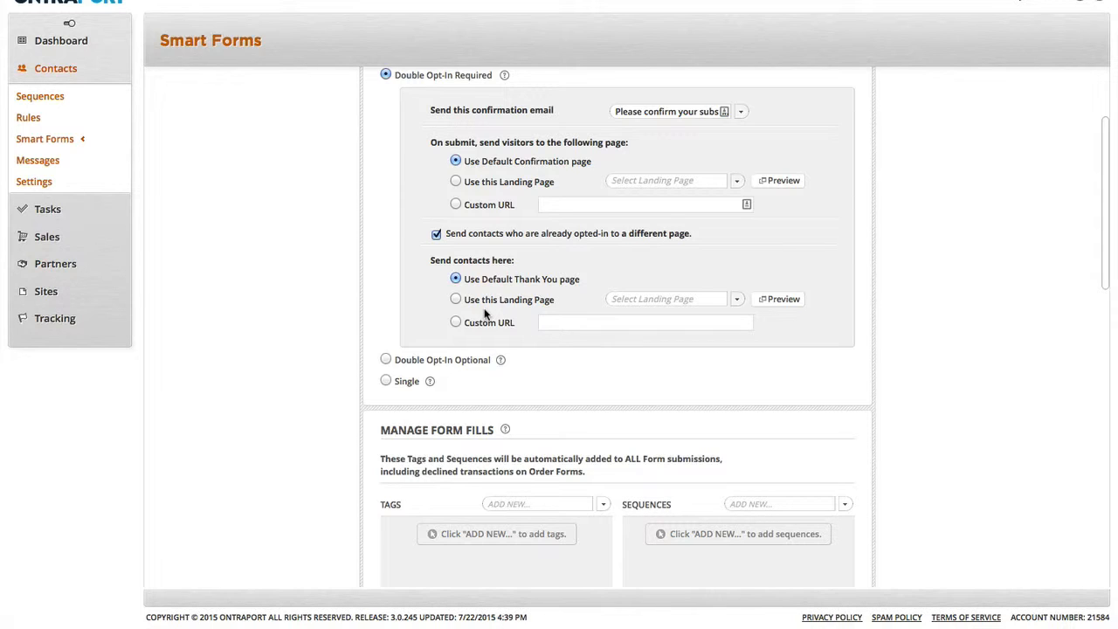
mouse_move(431, 331)
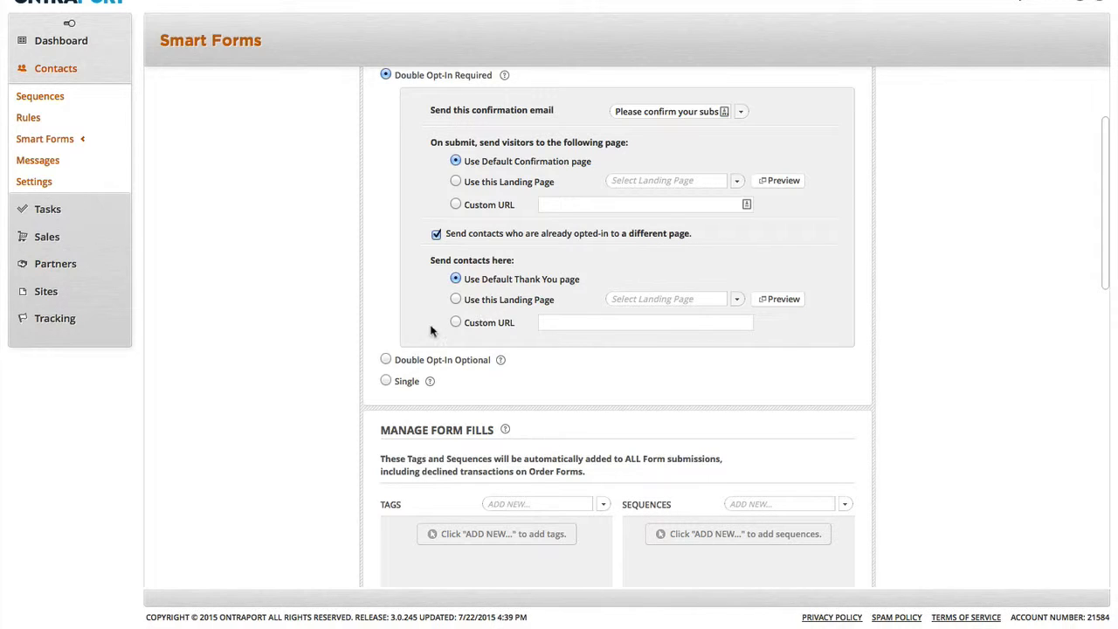
mouse_move(397, 114)
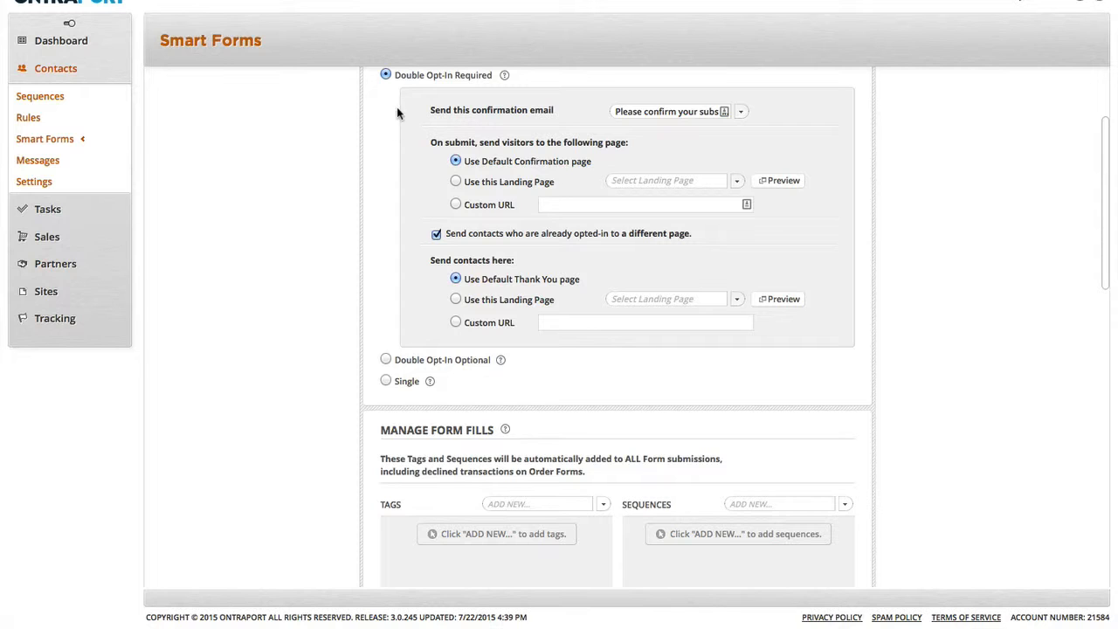
- Scroll down to the empty Manage Form Fills section for tags and sequences
scroll(down, 3)
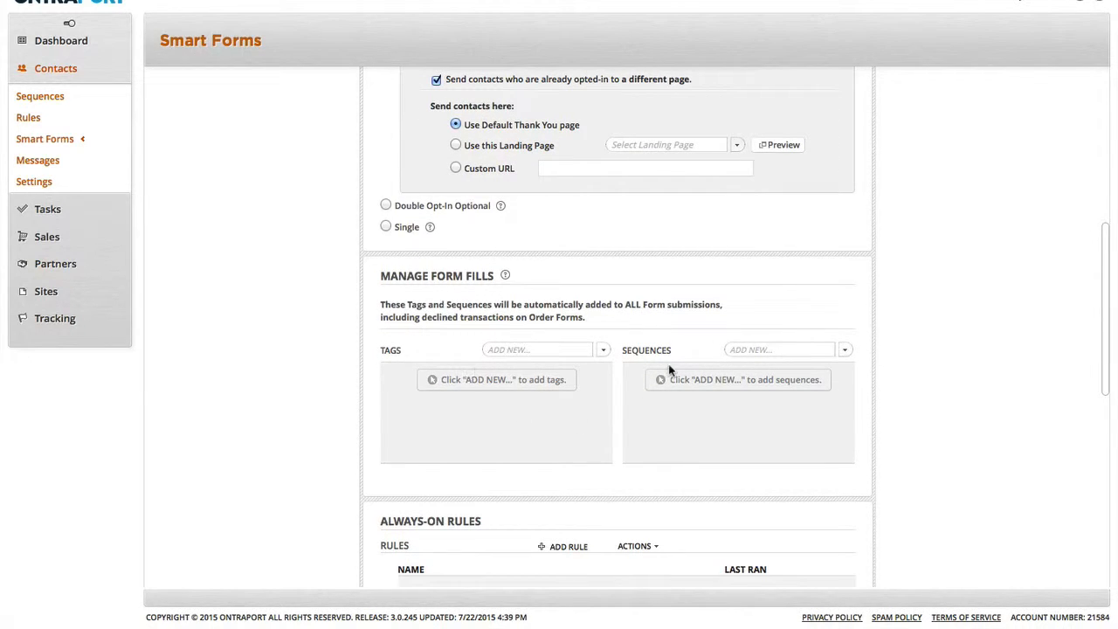
mouse_move(963, 376)
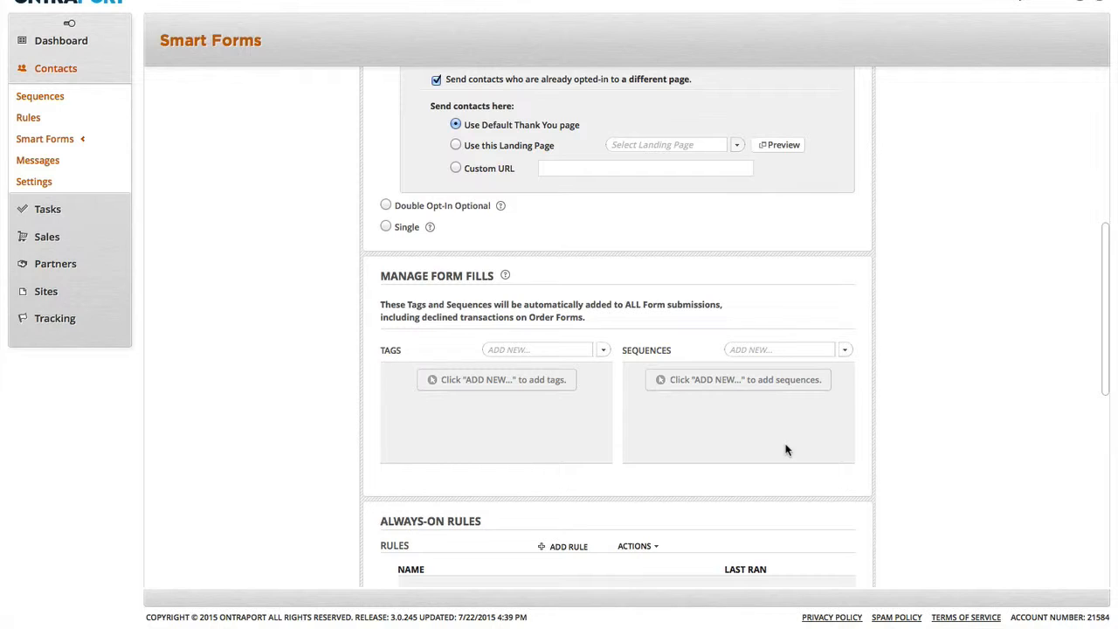
mouse_move(587, 418)
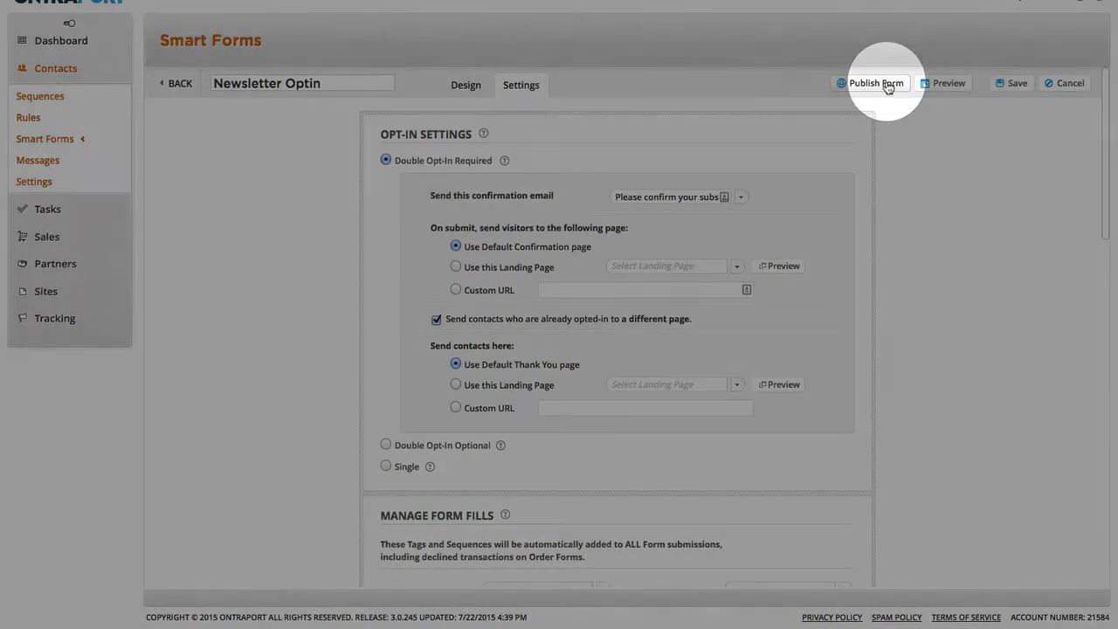
- Publish the form as 'I will install my Form' and focus its JavaScript snippet
click(876, 83)
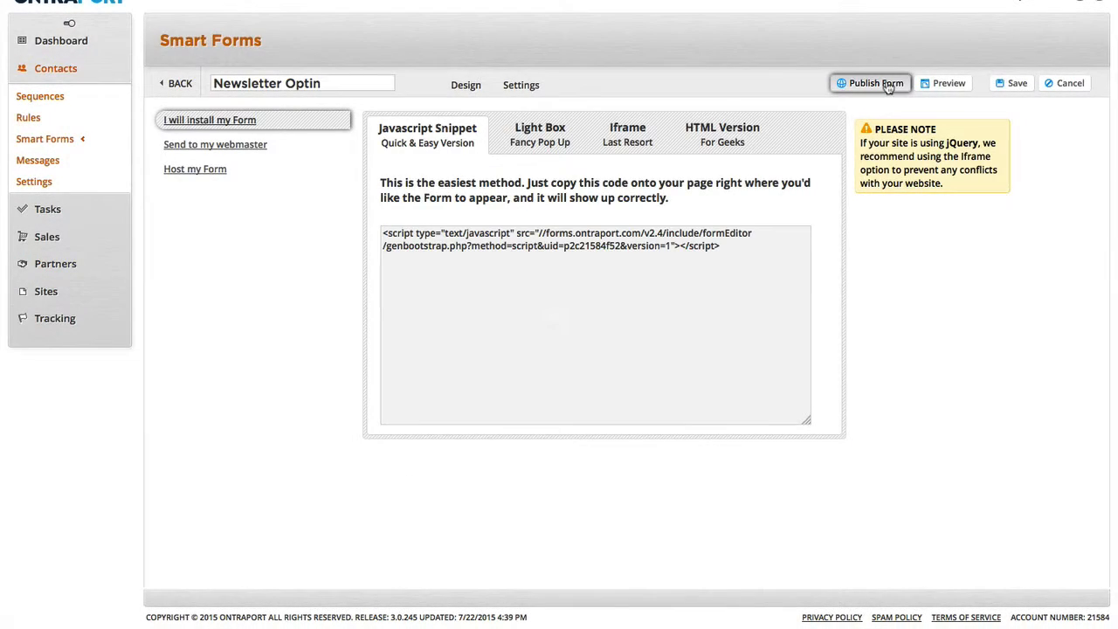
click(870, 83)
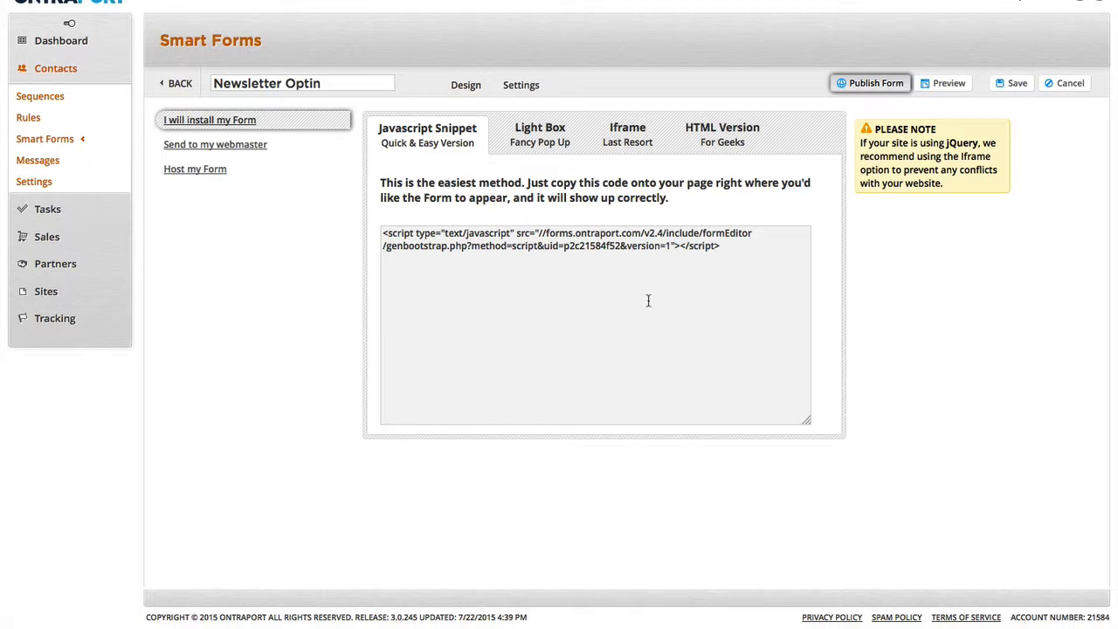
click(746, 257)
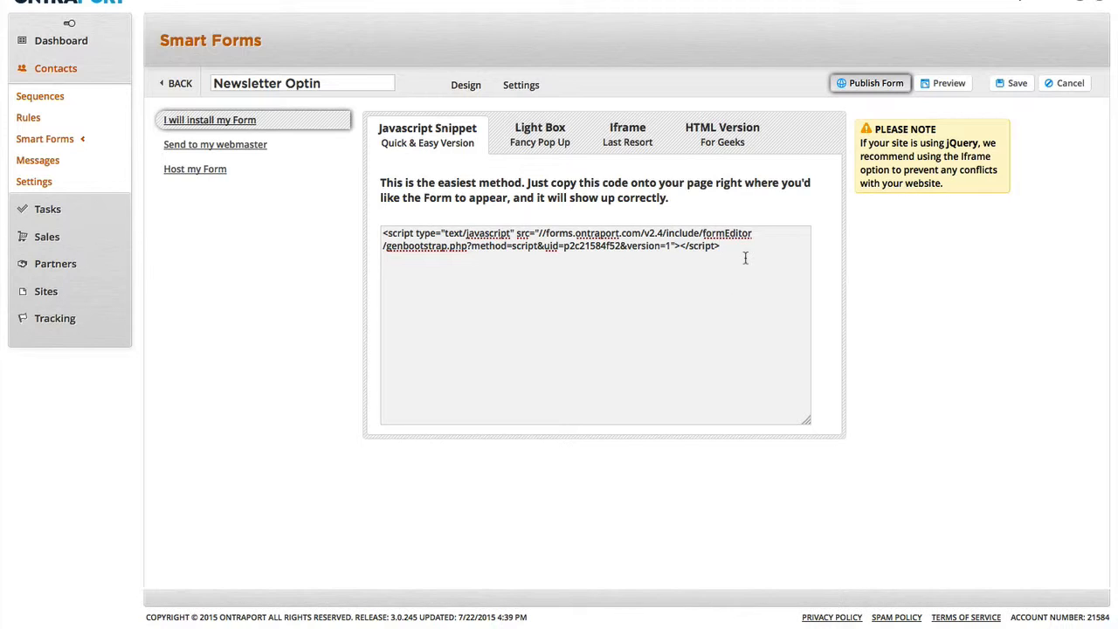
- Select the entire JavaScript embed snippet for copying
triple_click(567, 239)
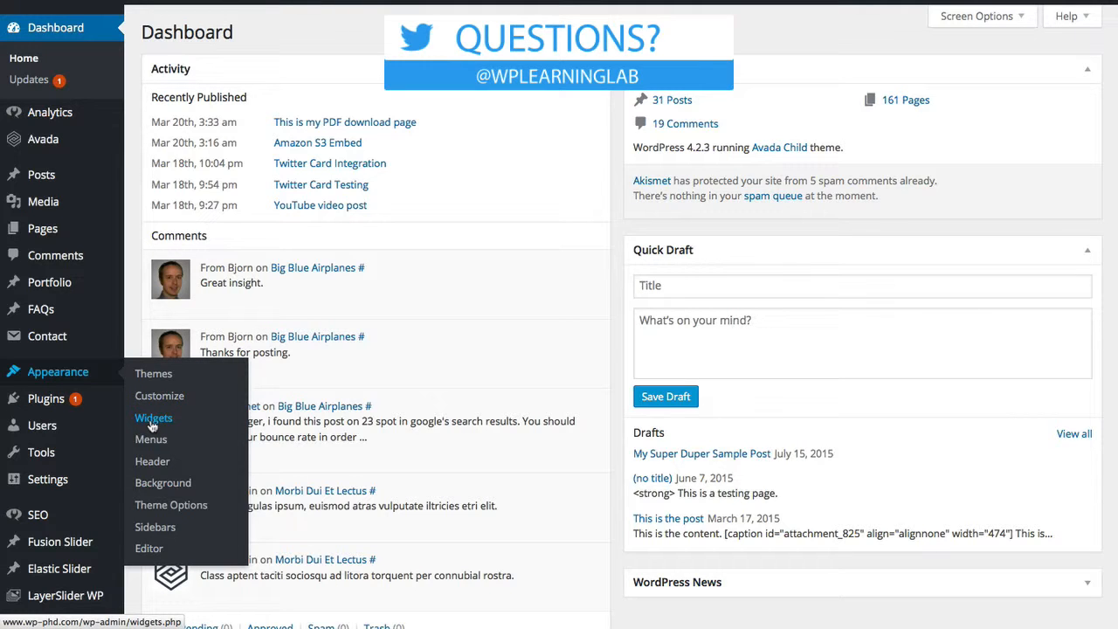
- Open the WordPress Widgets page and scroll to the Text widget
click(153, 418)
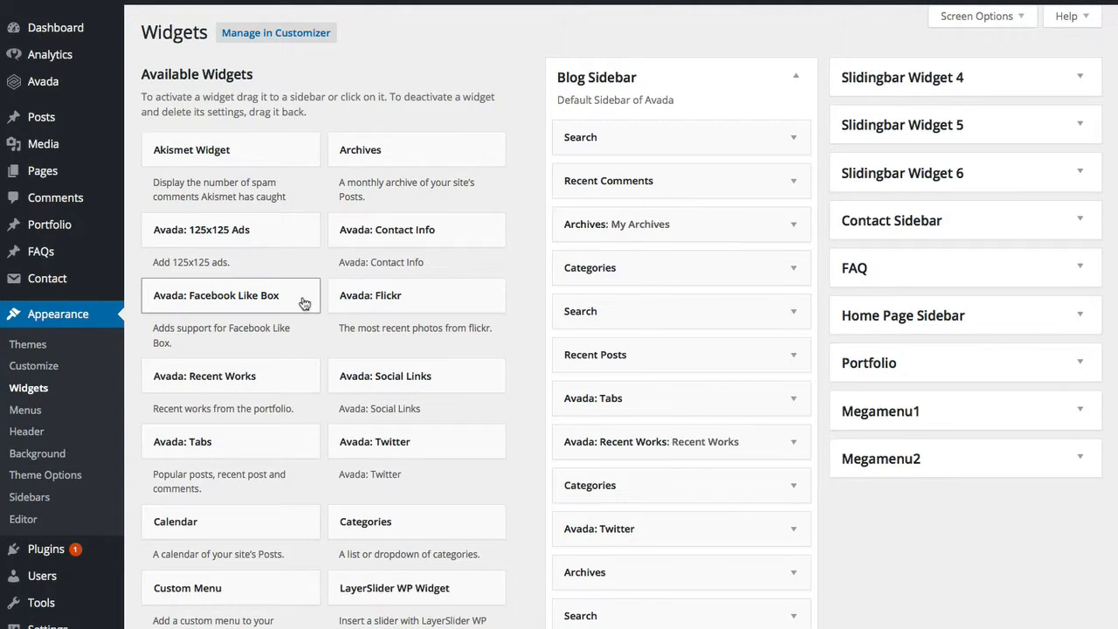
scroll(down, 3)
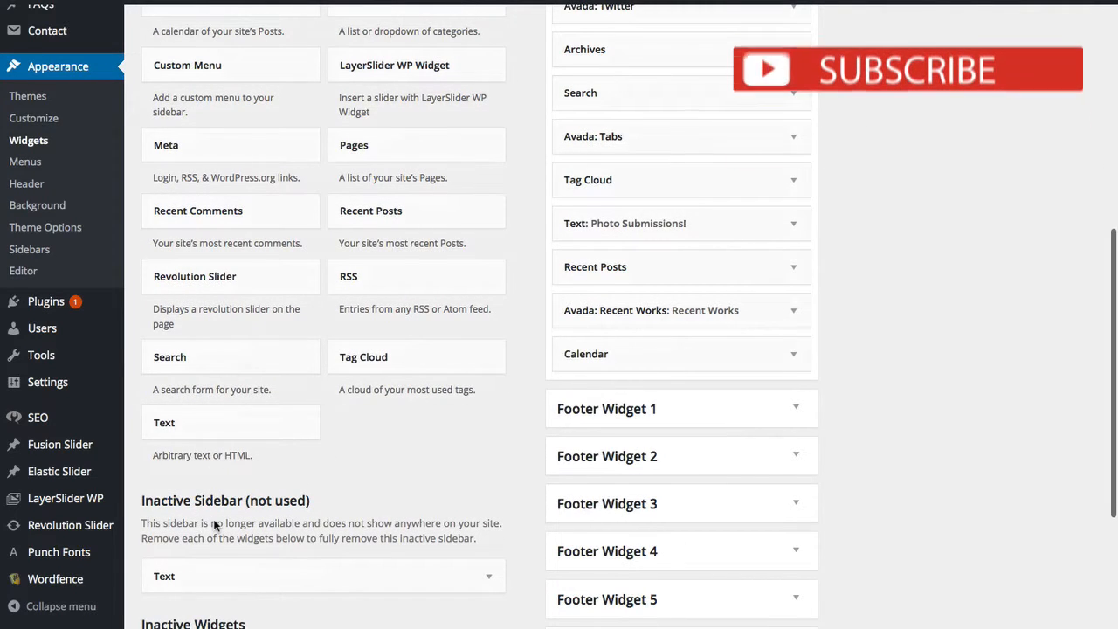
scroll(down, 3)
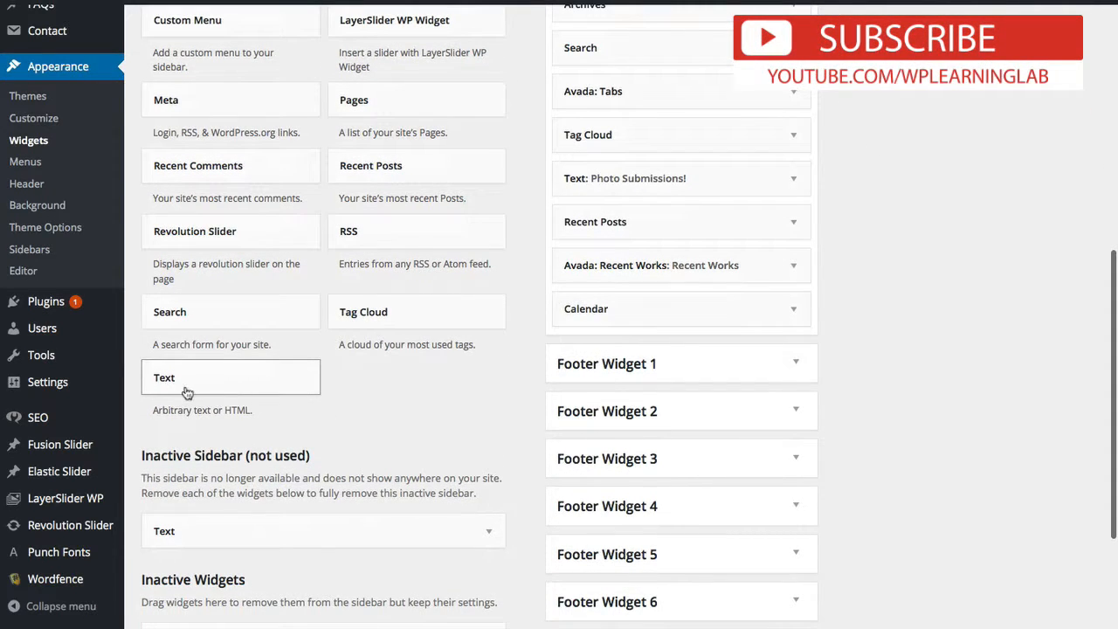
mouse_move(276, 350)
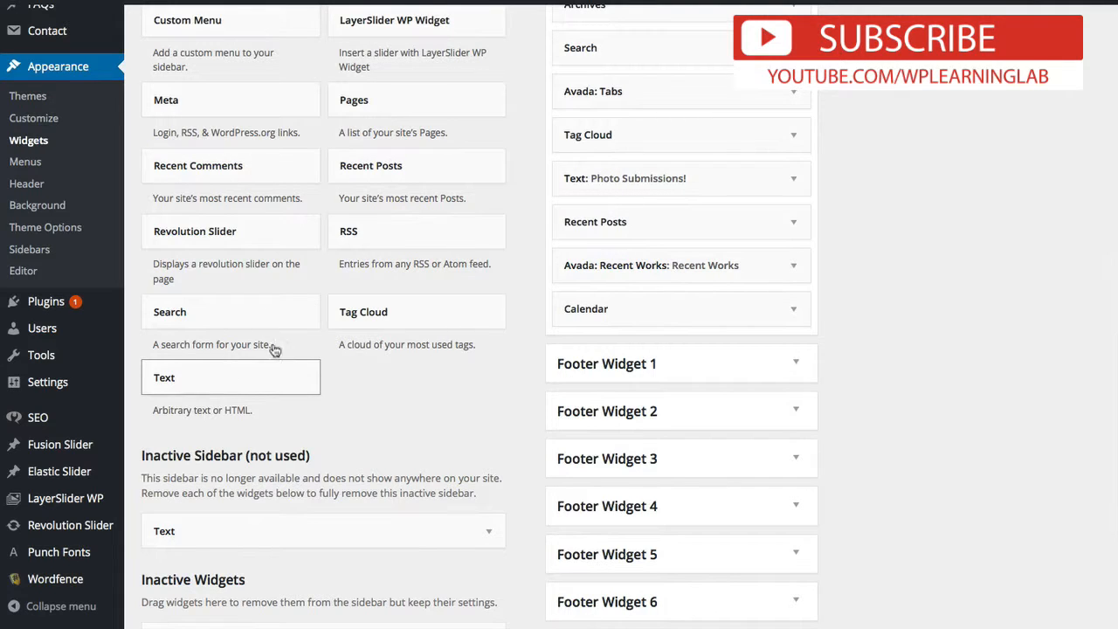
scroll(up, 3)
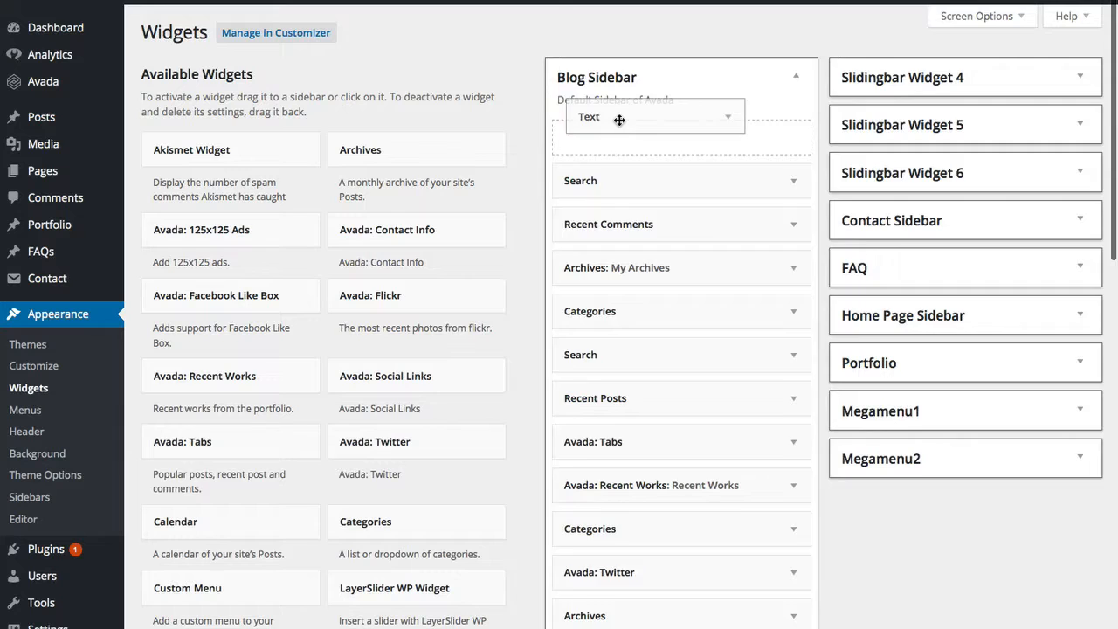
- Save a Blog Sidebar Text widget with the ONTRAPORT script, titled 'Sign Up For Our Newsletter!'
click(618, 117)
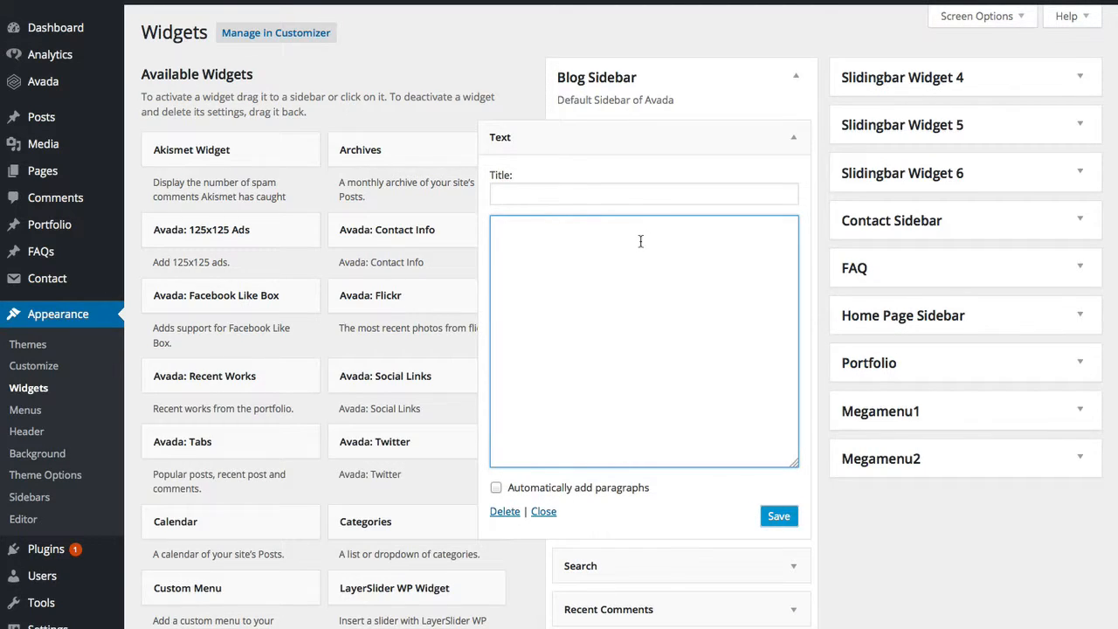
text(<script type="text/javascript" src="//forms.ontraport.com/v2.4/include/formEditor/genbootstrap.php?method=script&uid=p2c21584f52&version=1"></script>)
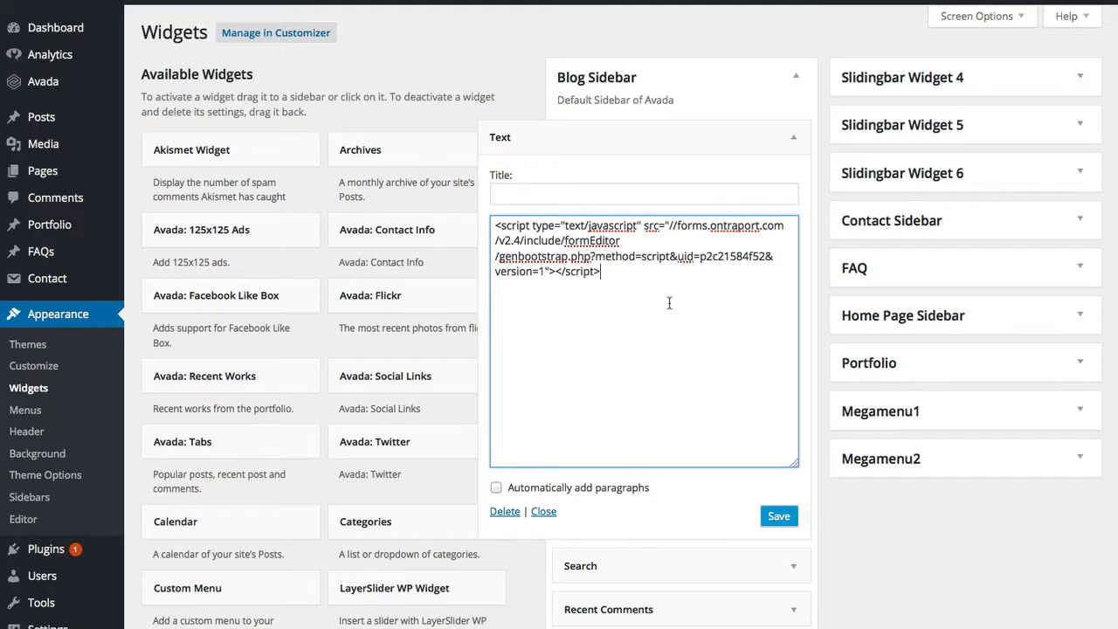
click(644, 193)
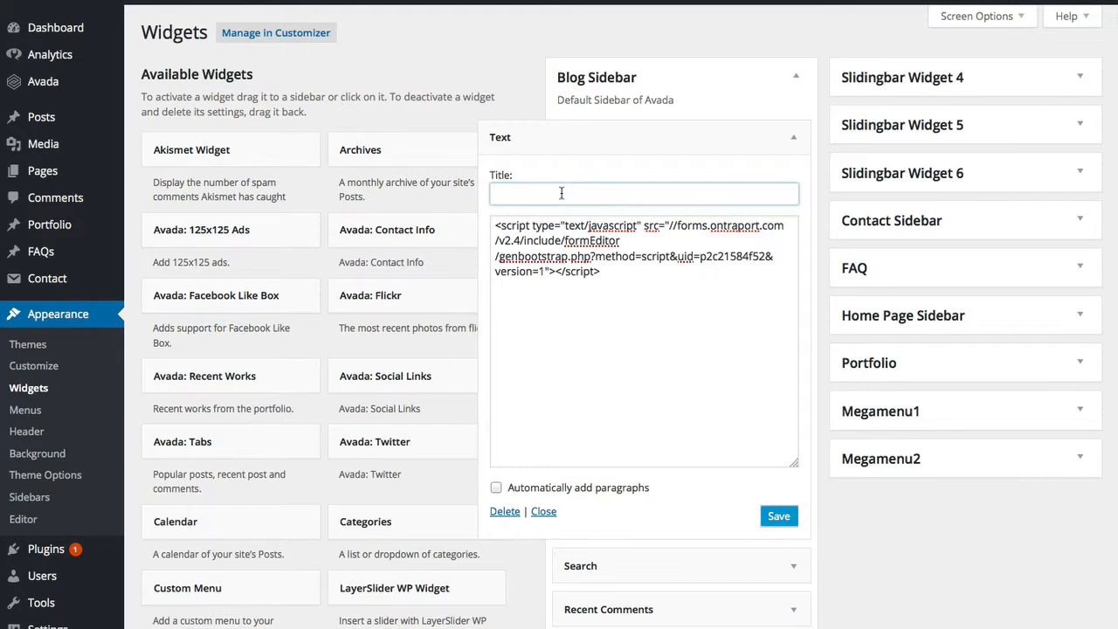
text(Sign Up)
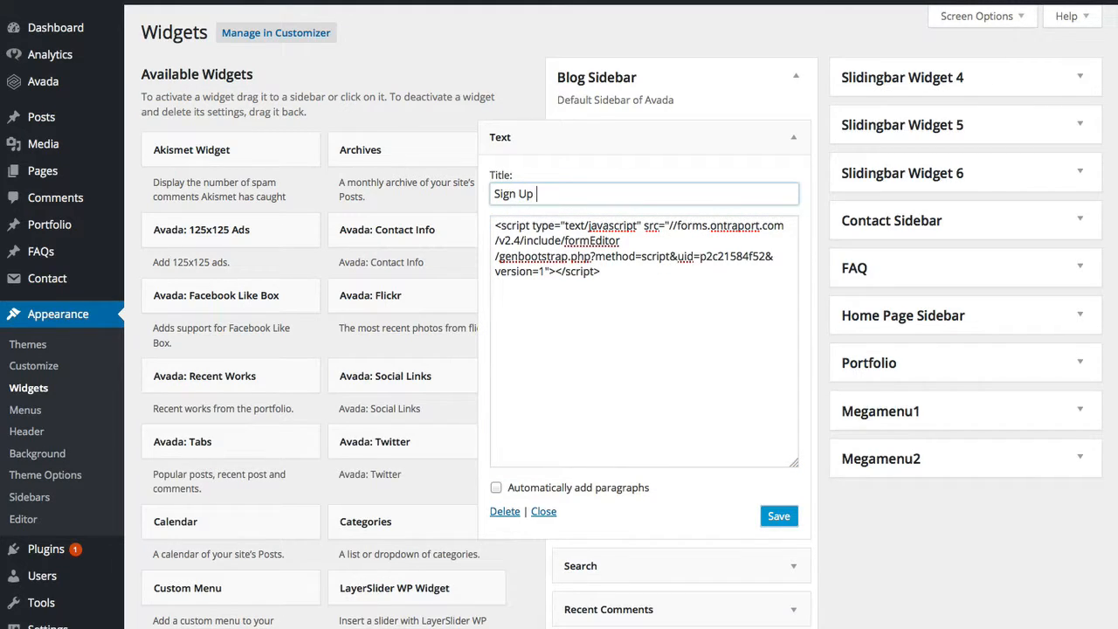
text(For Our New)
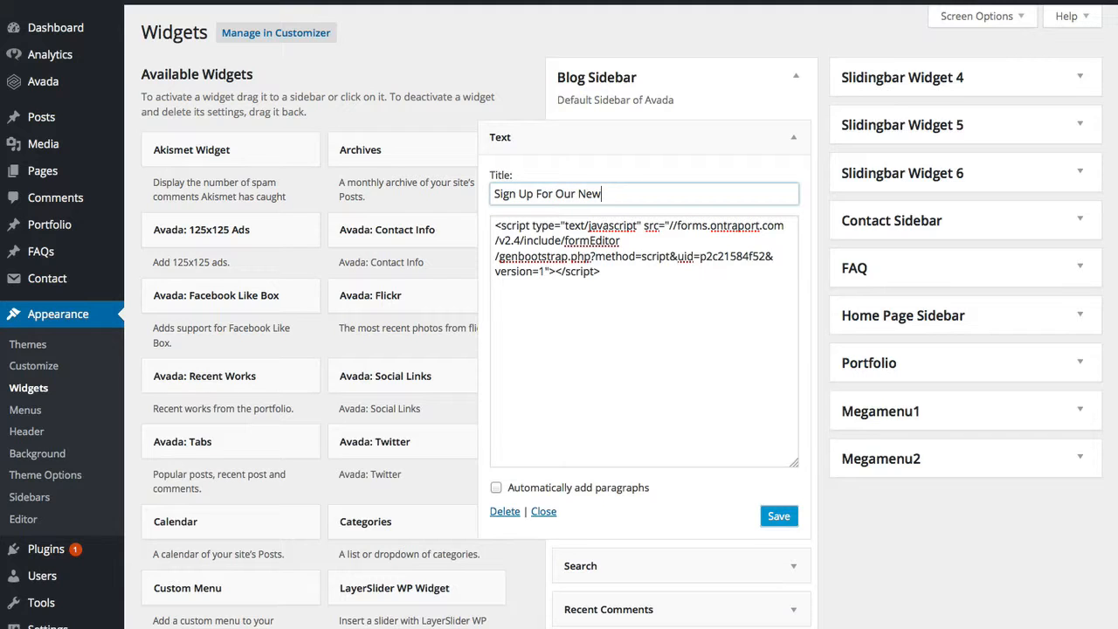
text(sletter!)
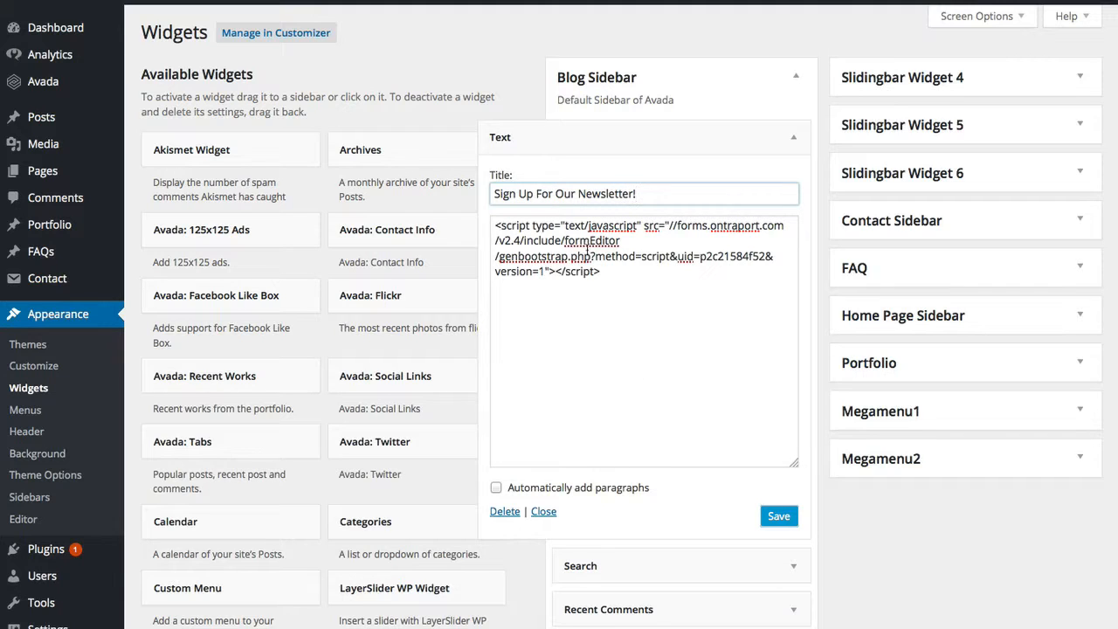
click(778, 515)
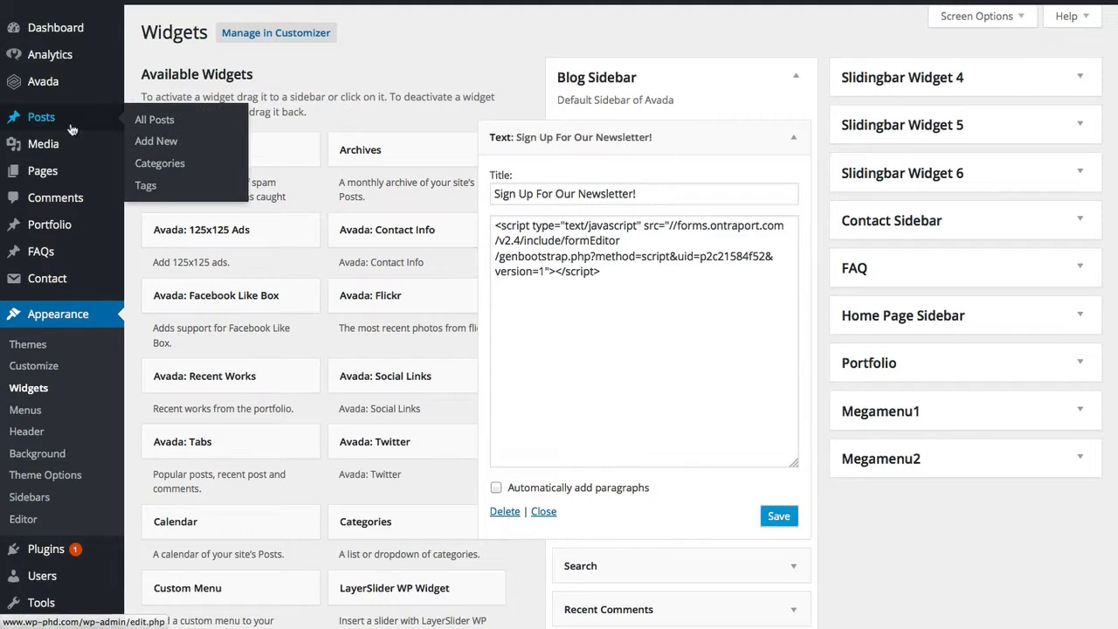
mouse_move(33, 127)
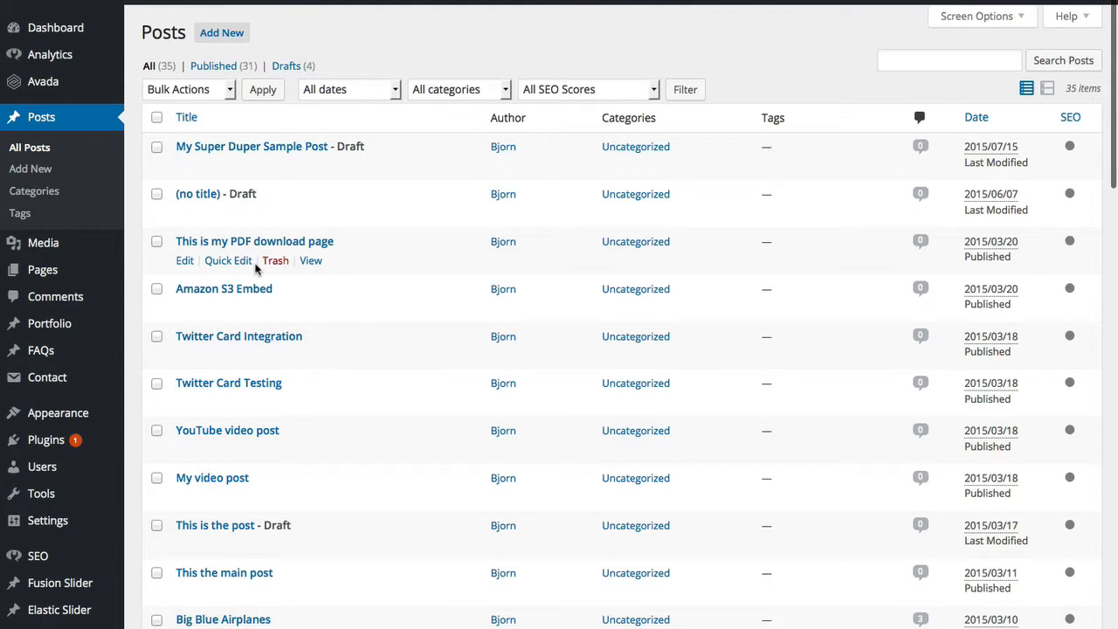
mouse_move(310, 261)
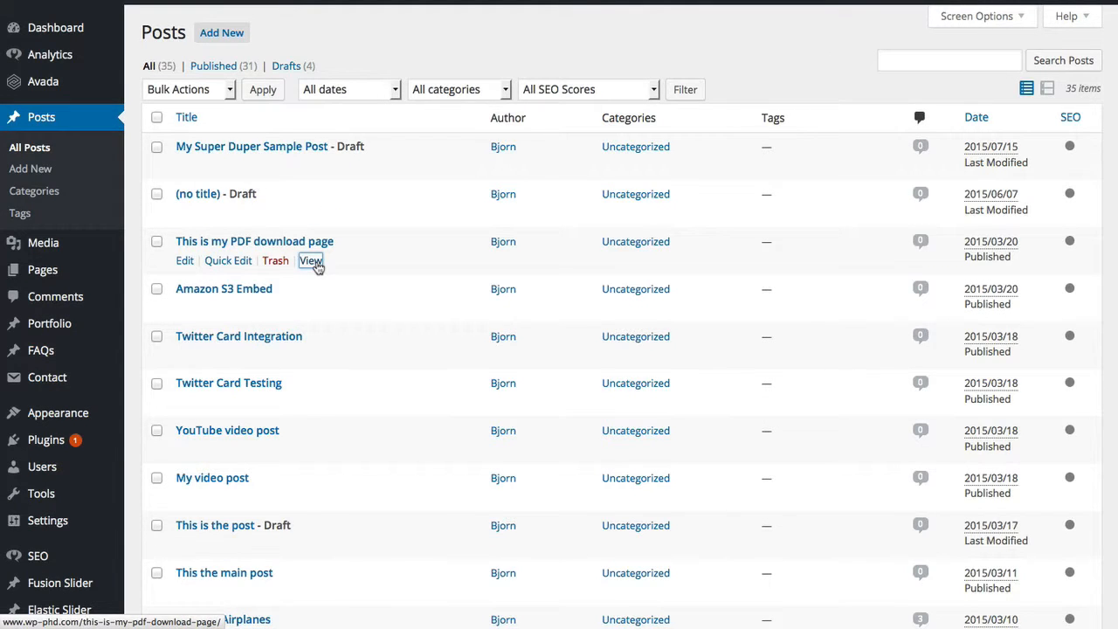
- View the live 'This is my PDF download page' post and scroll to the newsletter sidebar widget
click(311, 261)
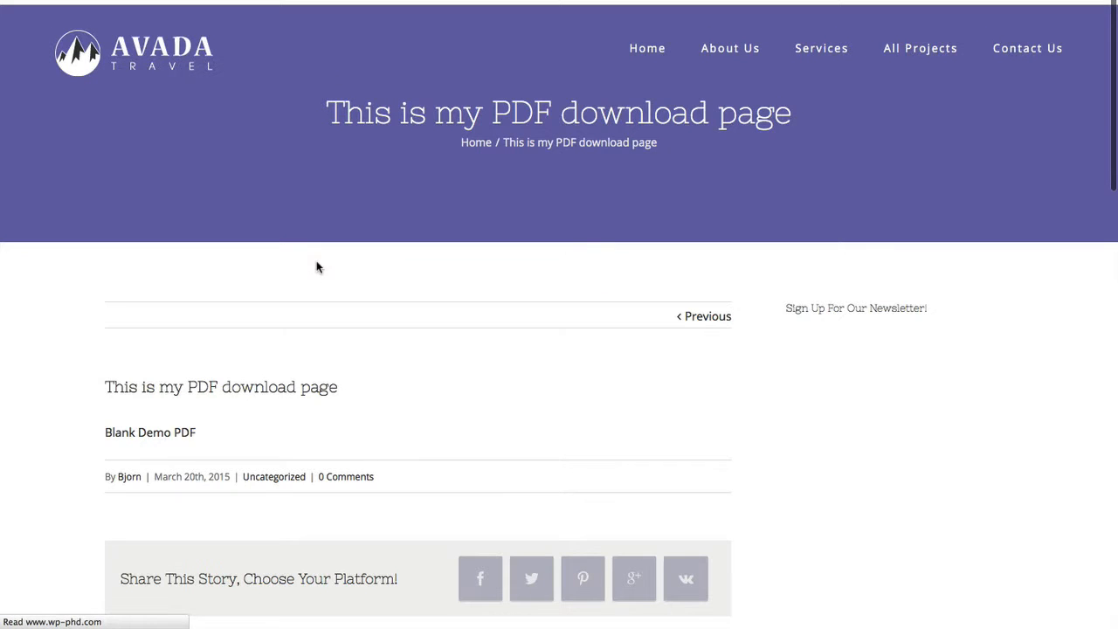
scroll(down, 3)
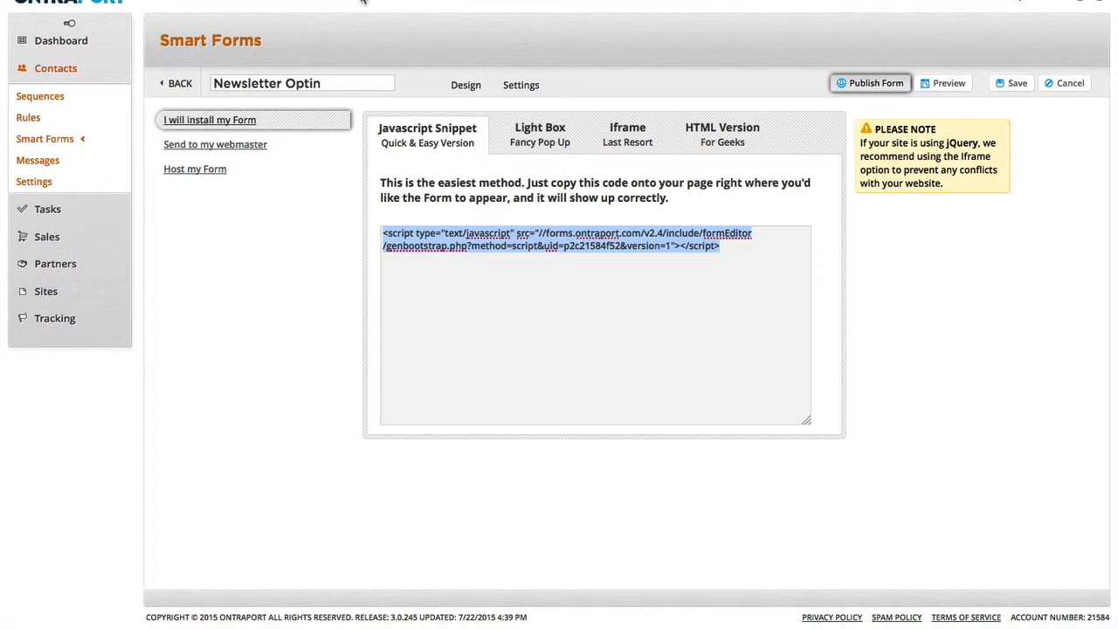
- Set the Newsletter Optin form's Background Border Style to none and save it
click(466, 85)
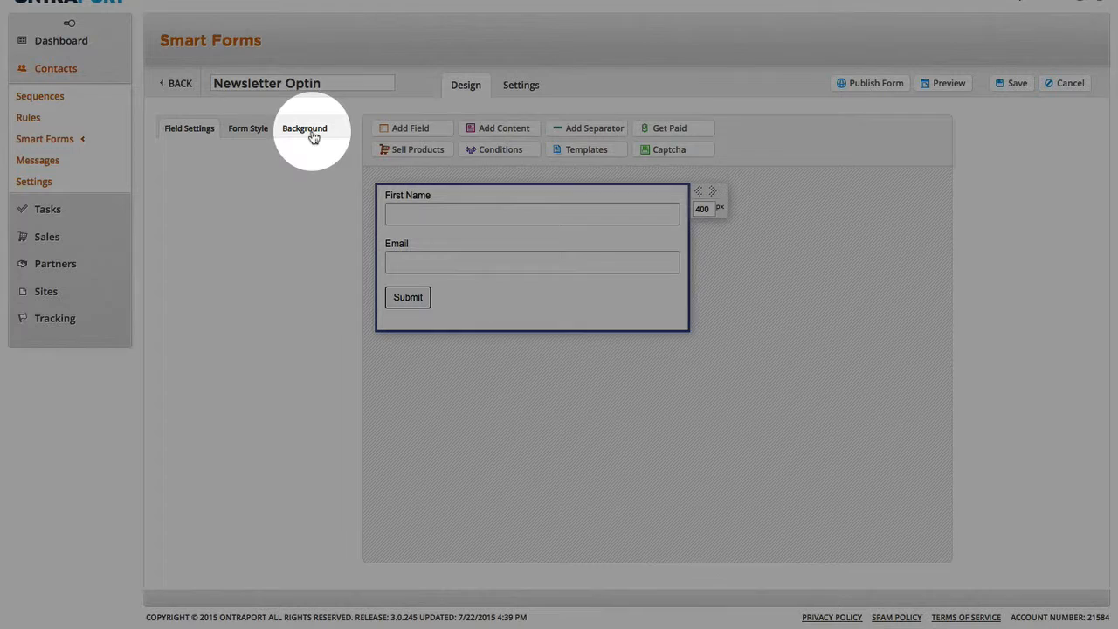
click(304, 128)
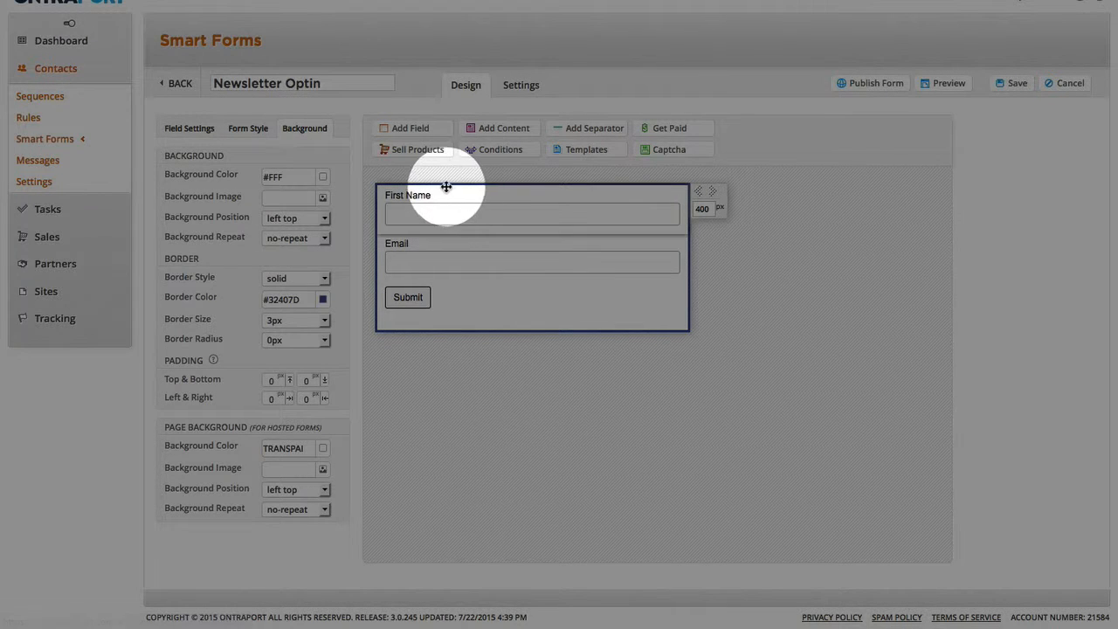
click(296, 278)
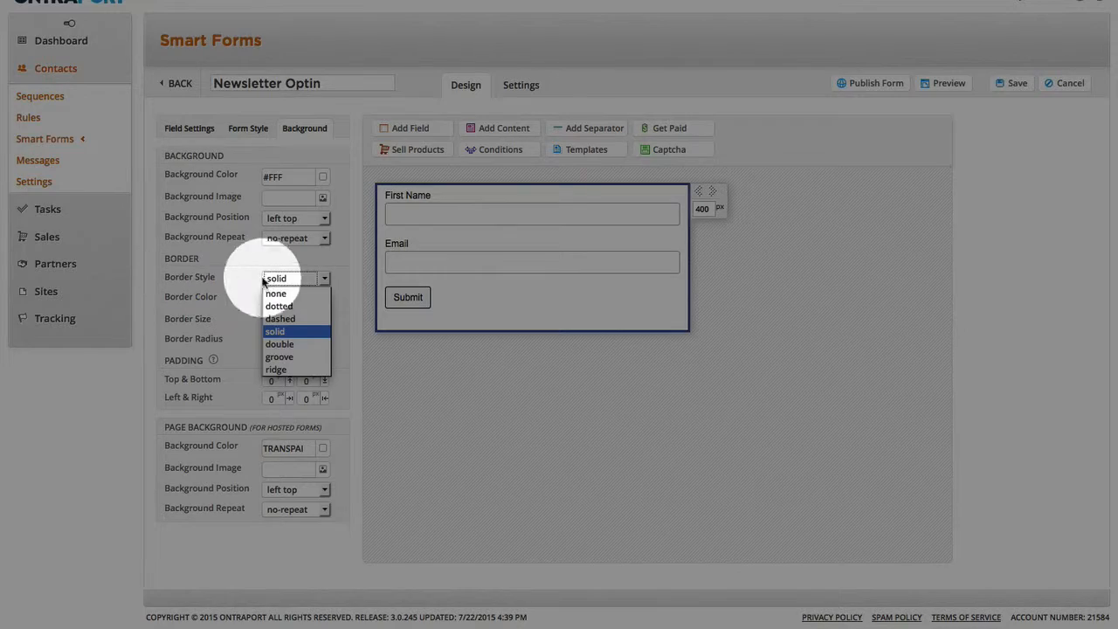
click(276, 293)
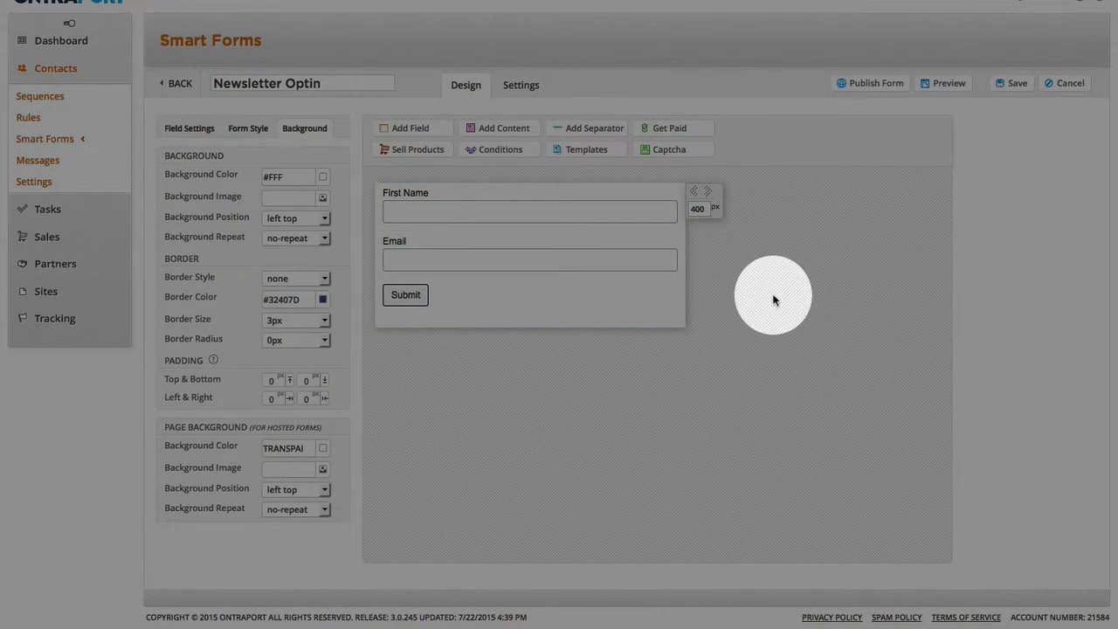
click(1012, 83)
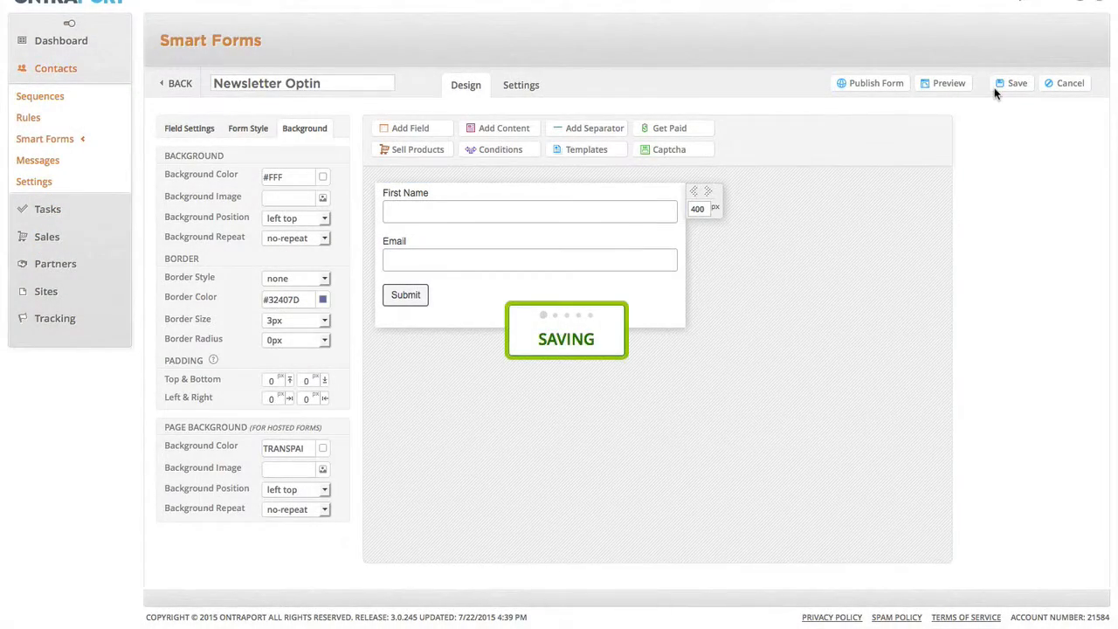
click(1012, 83)
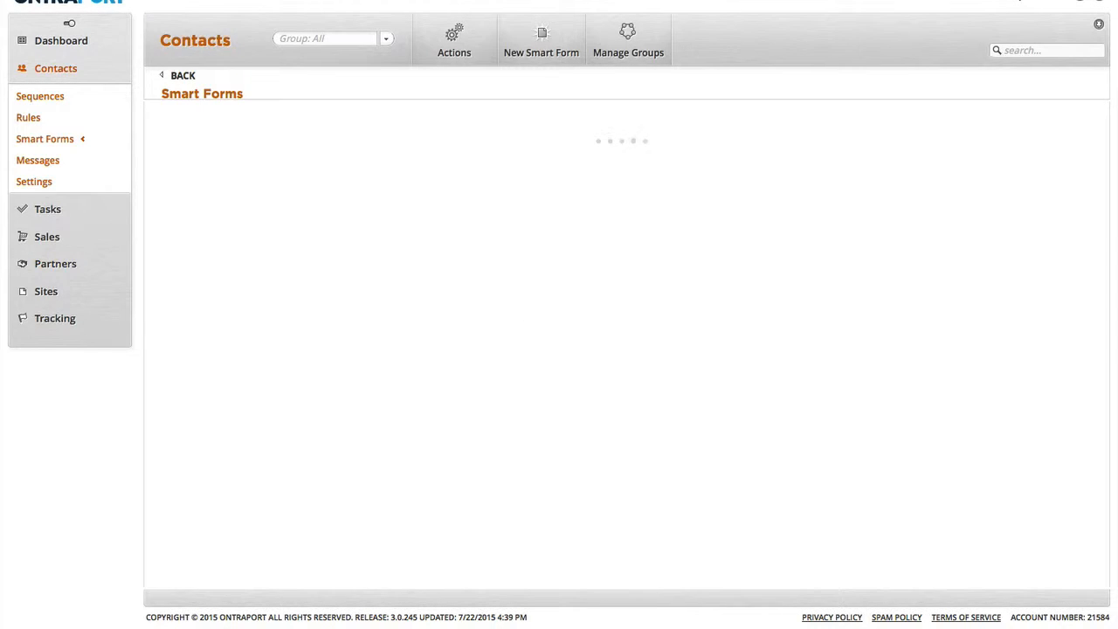